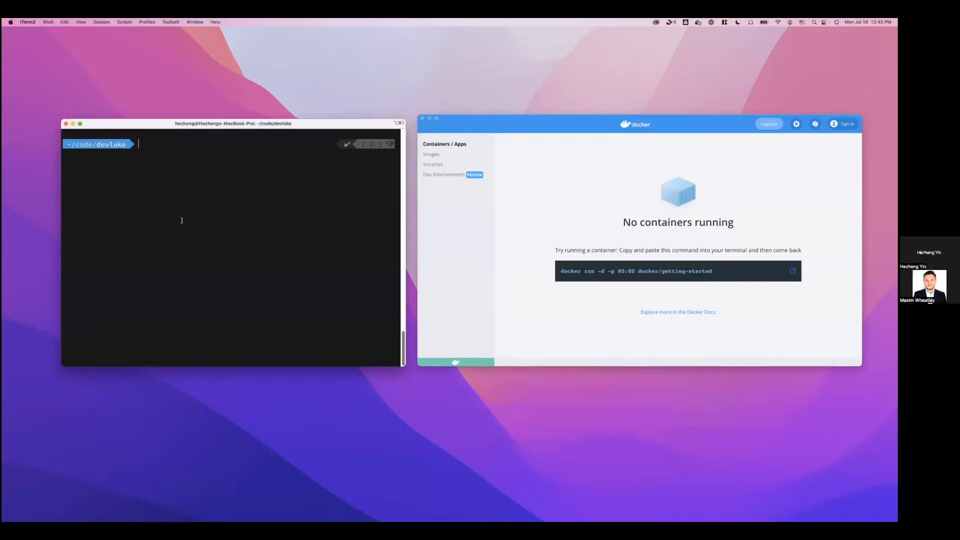
Step: Rename env.example to .env and start the DevLake containers with docker-compose up -d
{"action": "type", "text": "ls"}
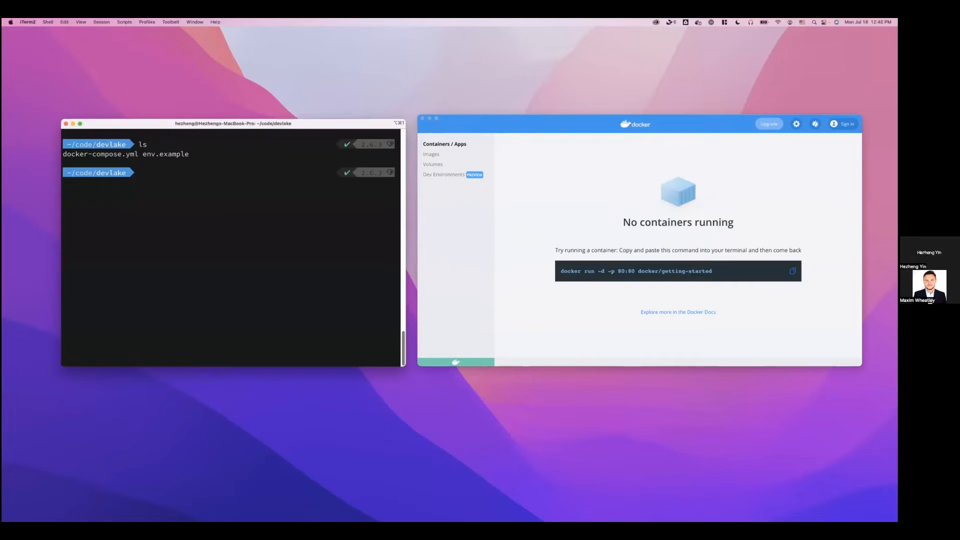
{"action": "type", "text": "m"}
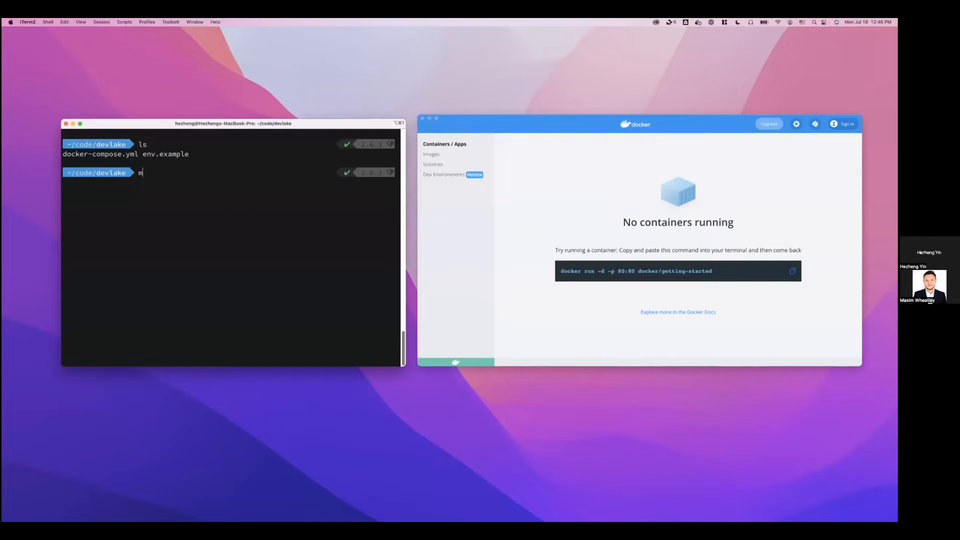
{"action": "type", "text": "v env.example"}
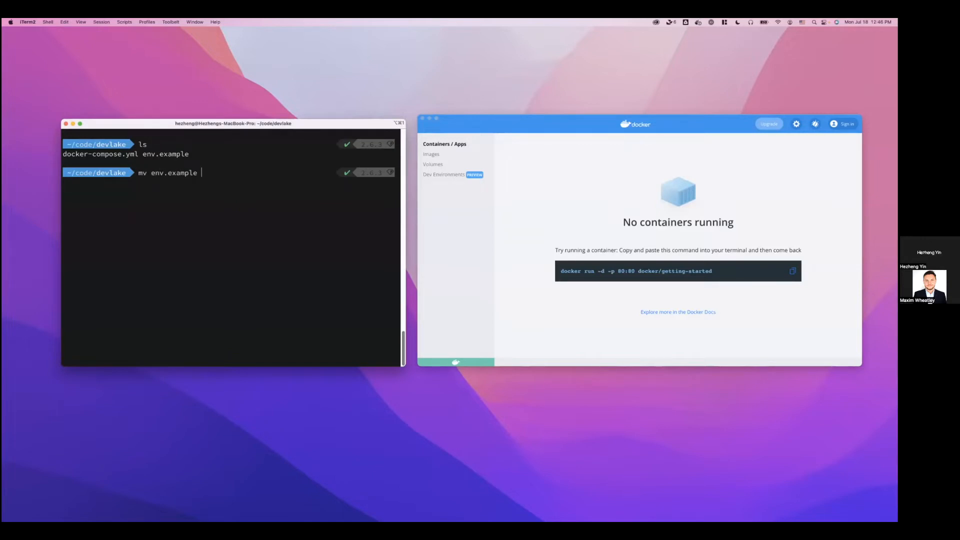
{"action": "type", "text": ".env"}
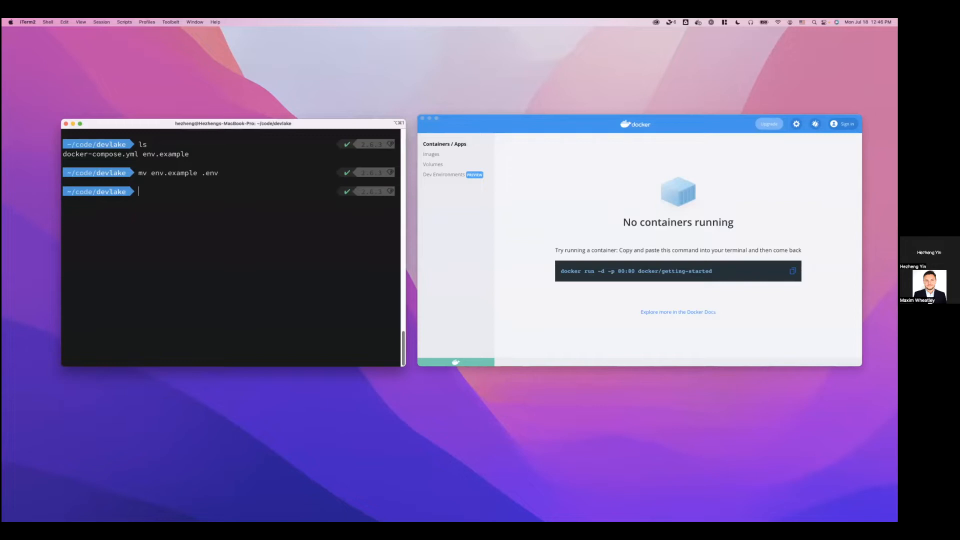
{"action": "type", "text": "docker-com"}
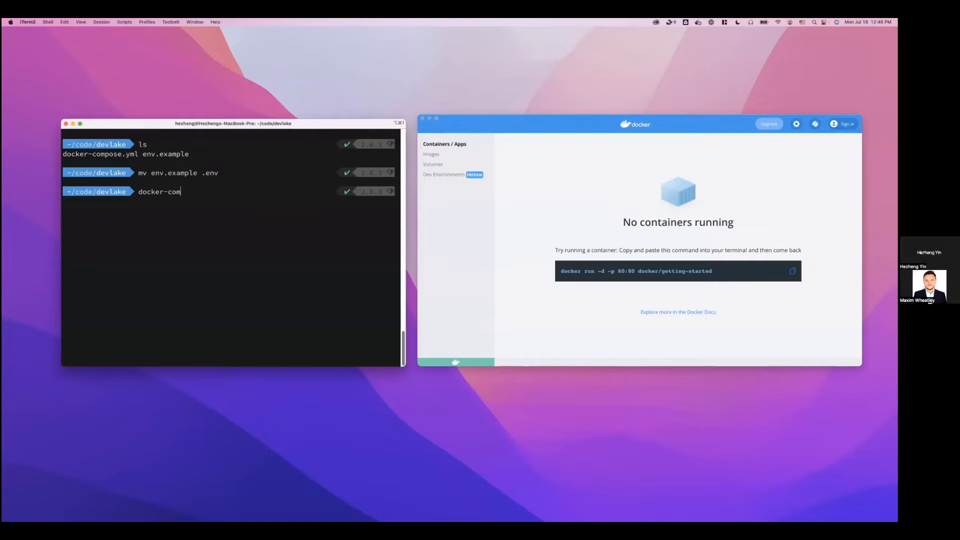
{"action": "type", "text": "pose up -d"}
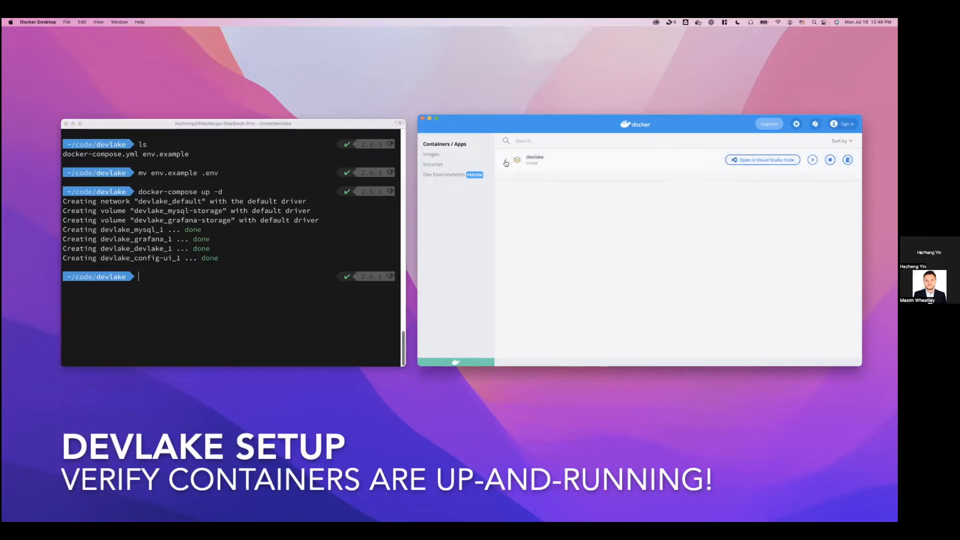
Step: Expand the devlake app to show its mysql, devlake, grafana and config-ui containers running
{"action": "left_click", "coordinate": [505, 160]}
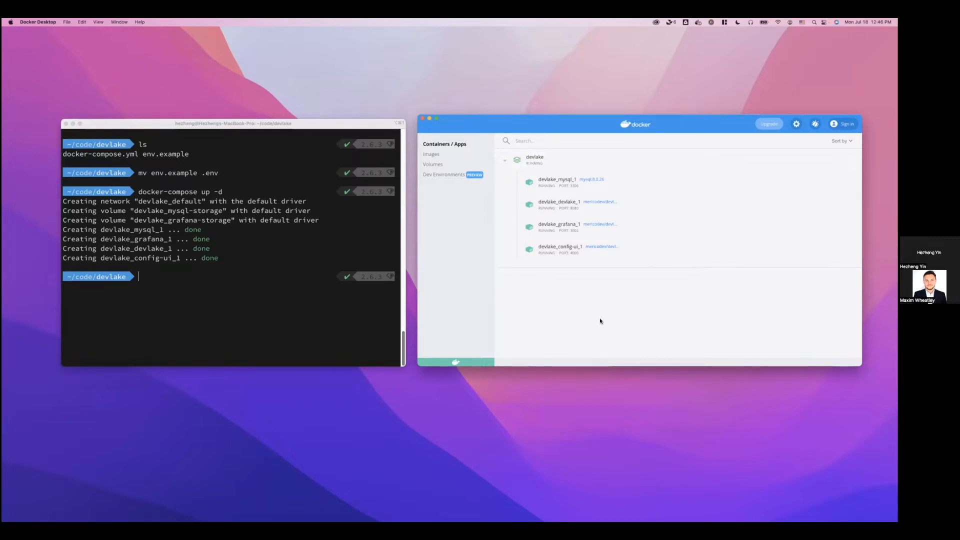
{"action": "mouse_move", "coordinate": [227, 278]}
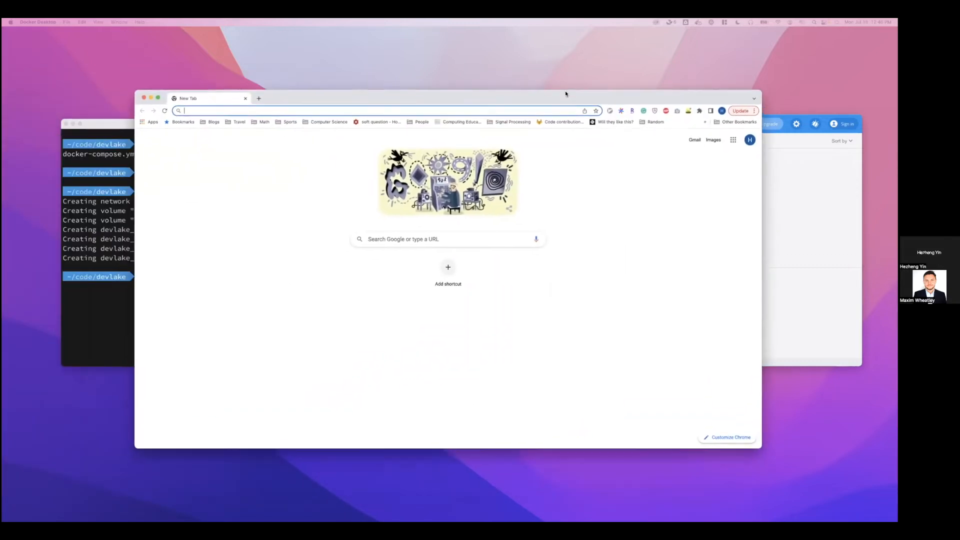
Step: Load the DevLake Config UI at localhost:4000 in a new Chrome tab
{"action": "type", "text": "lo"}
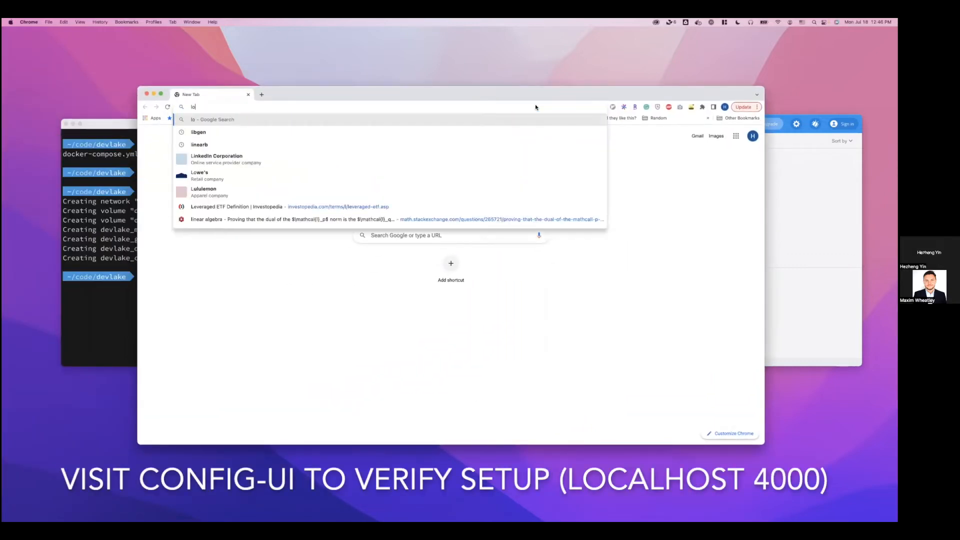
{"action": "type", "text": "localhost:4000"}
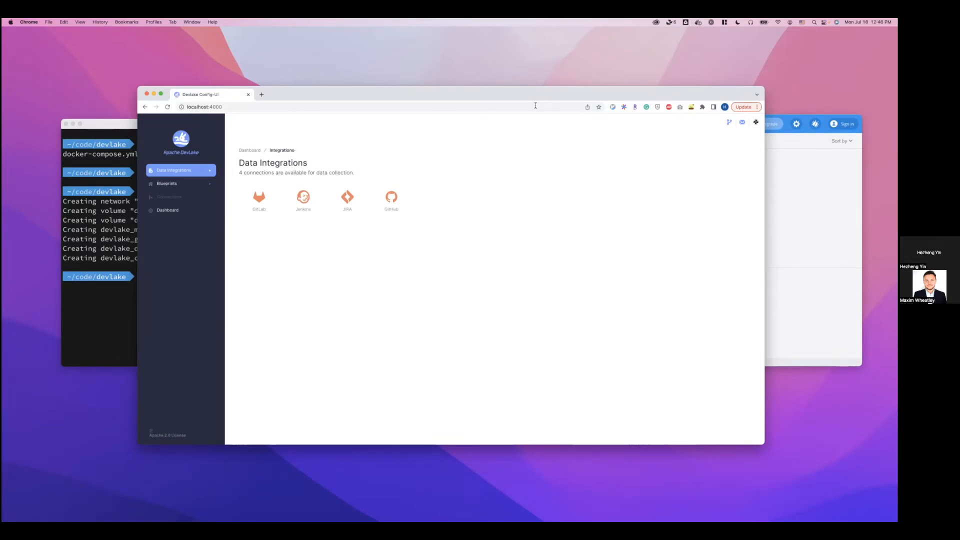
{"action": "mouse_move", "coordinate": [308, 260]}
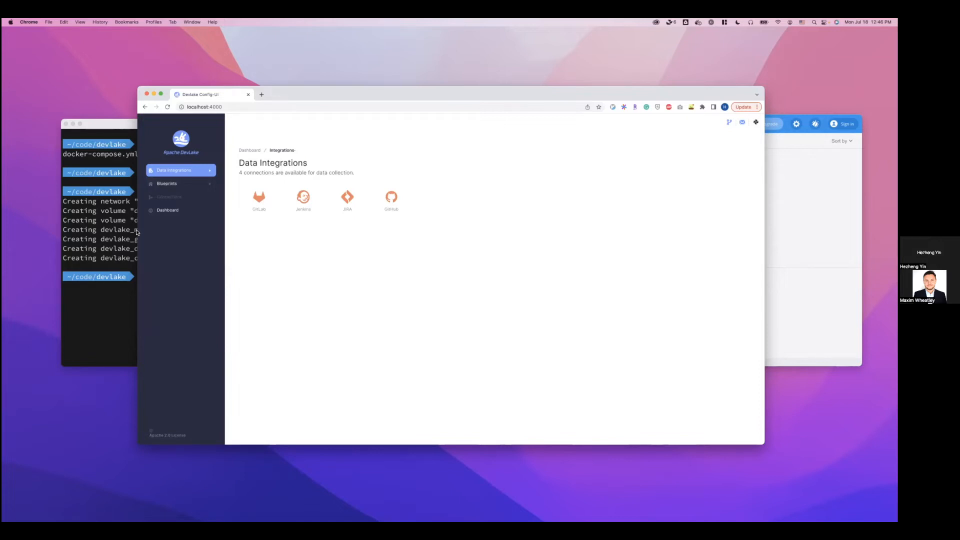
{"action": "mouse_move", "coordinate": [313, 262]}
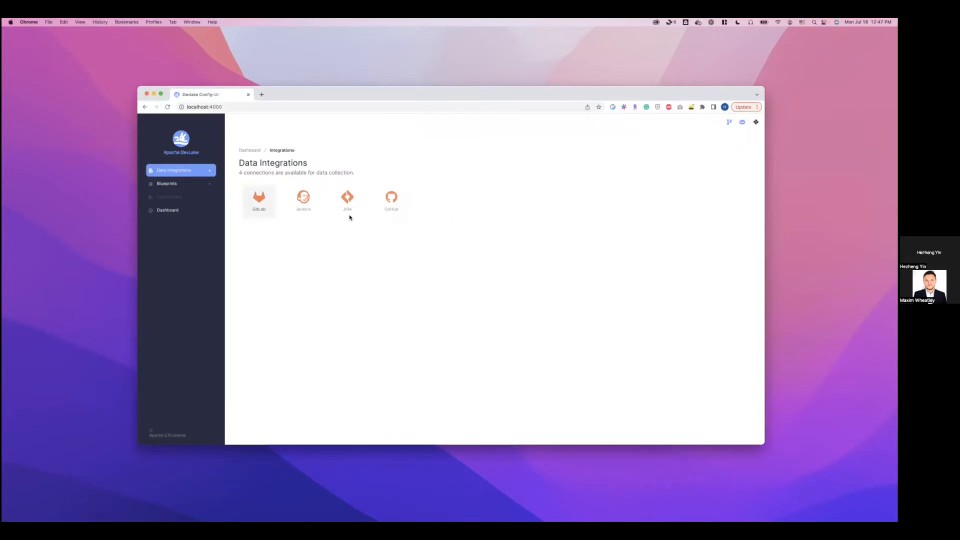
{"action": "left_click", "coordinate": [347, 197]}
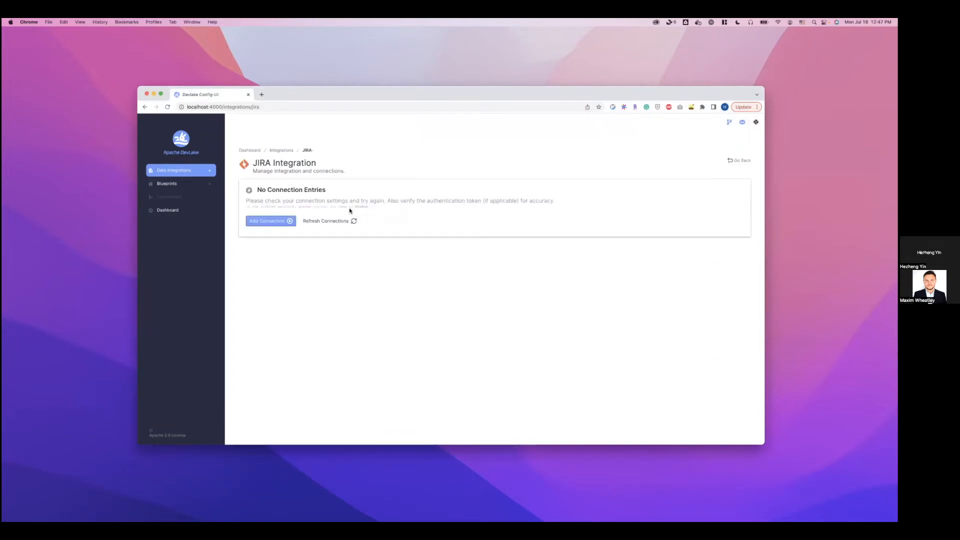
{"action": "left_click", "coordinate": [266, 221]}
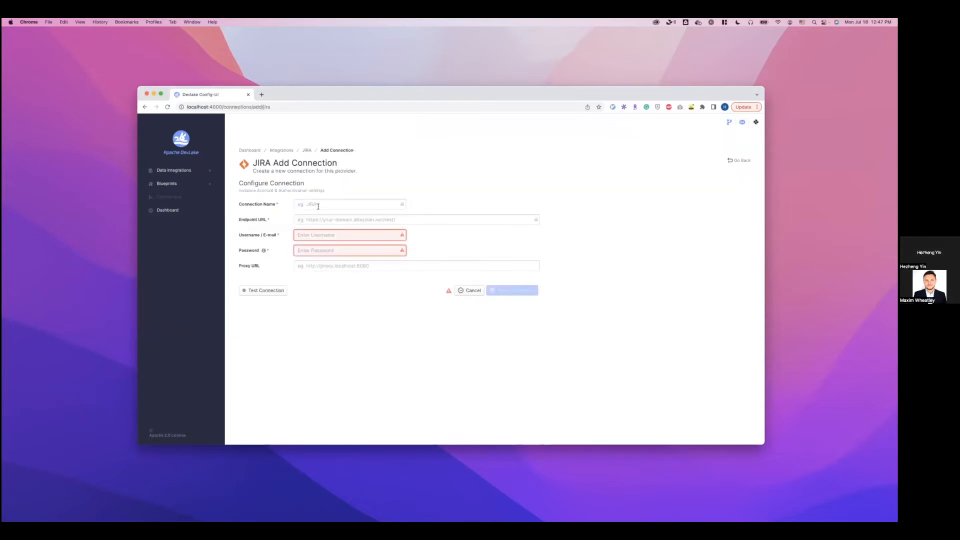
{"action": "left_click", "coordinate": [350, 204]}
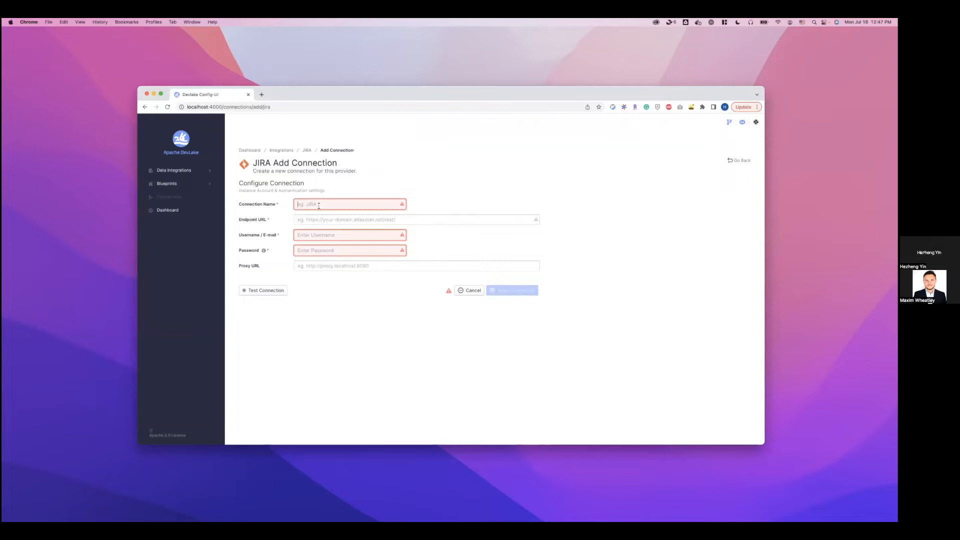
{"action": "type", "text": "DevLake Jira"}
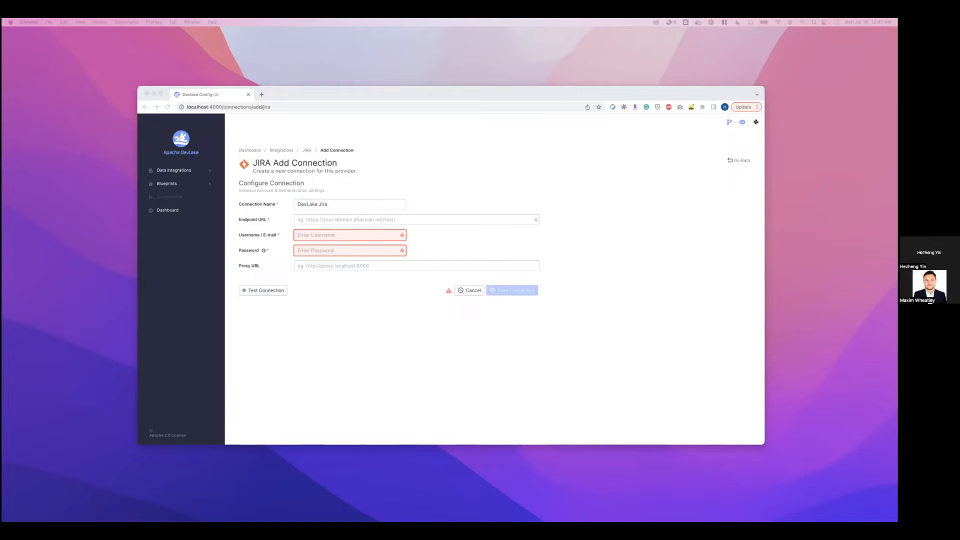
{"action": "type", "text": "https://merico.atlassian.net/rest/"}
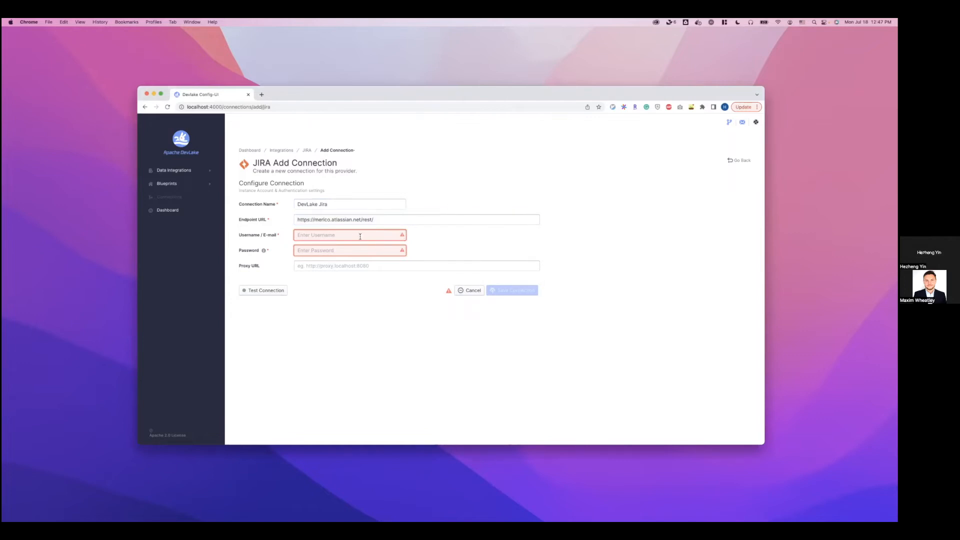
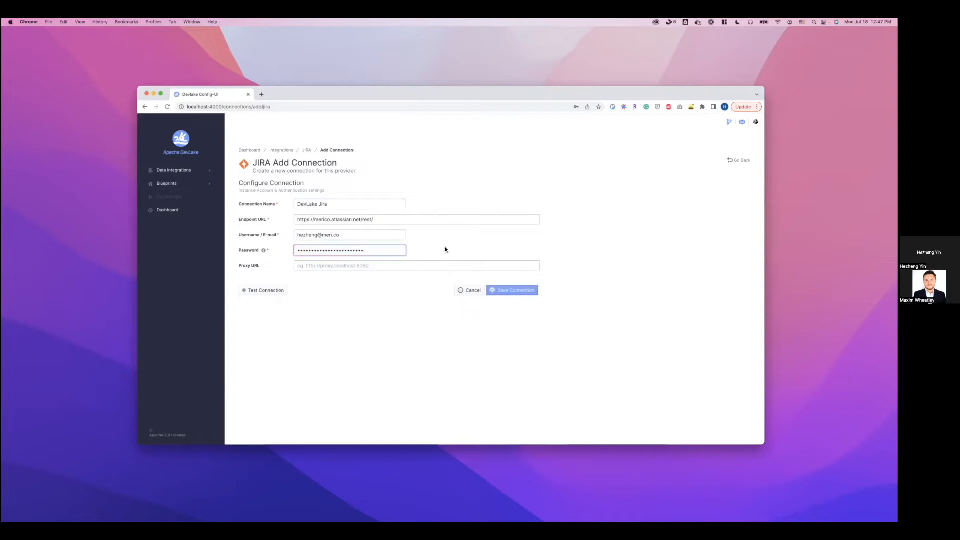
{"action": "left_click", "coordinate": [263, 290]}
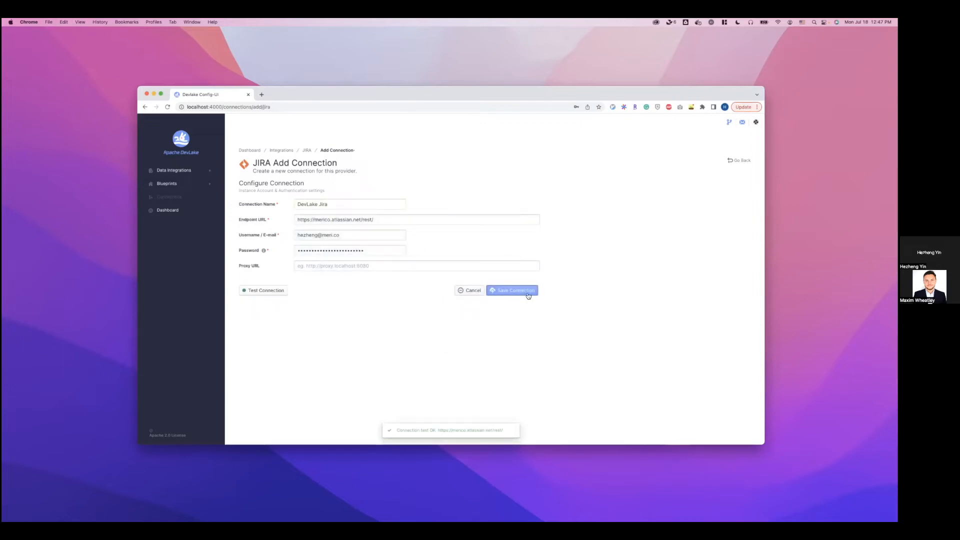
{"action": "left_click", "coordinate": [511, 290]}
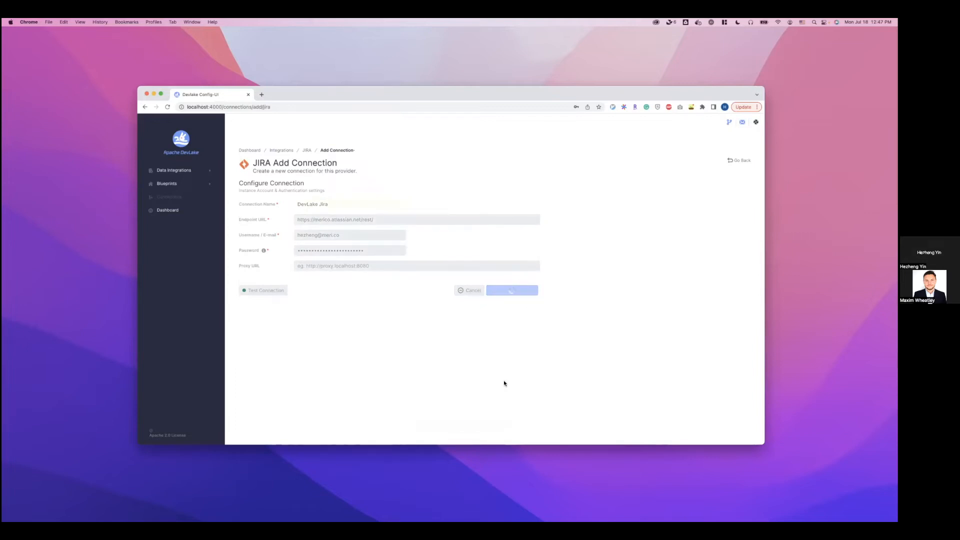
{"action": "left_click", "coordinate": [512, 290]}
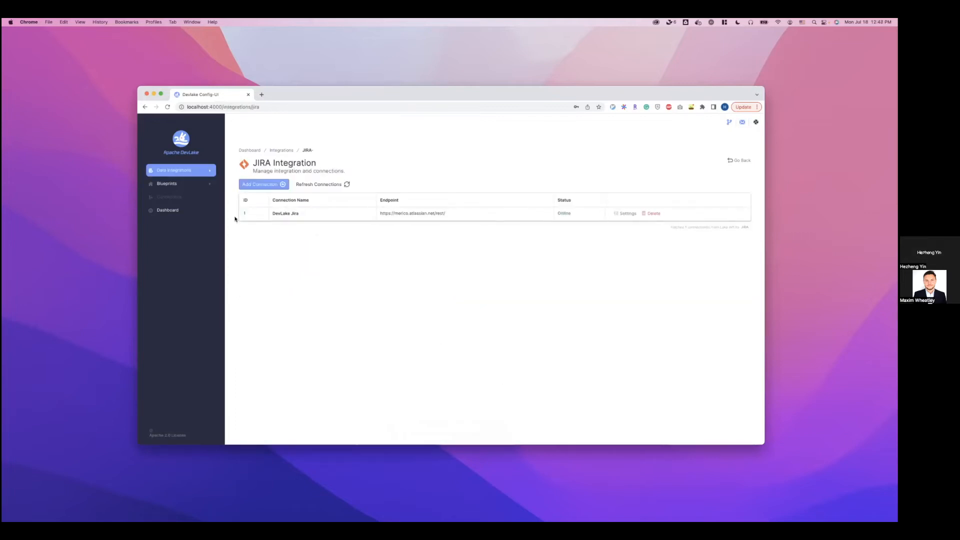
{"action": "left_click", "coordinate": [180, 170]}
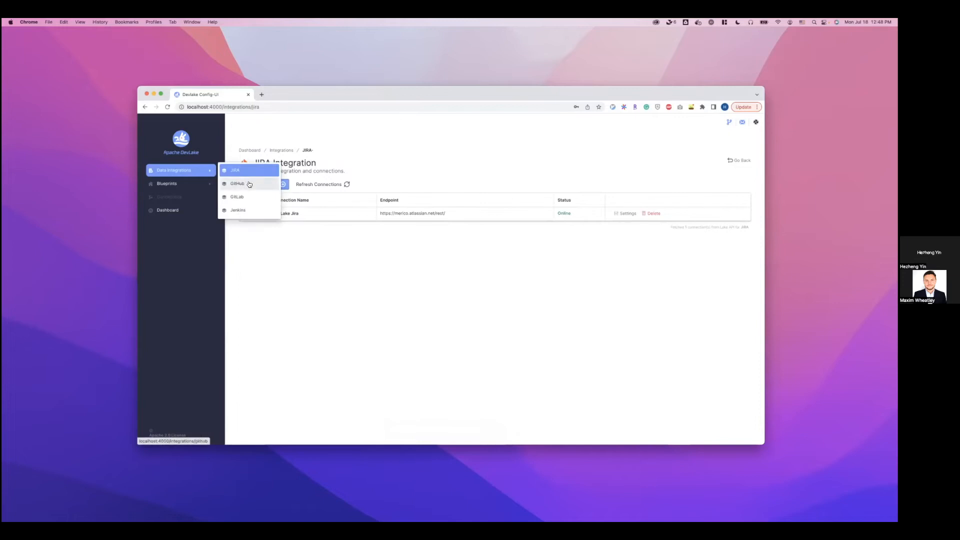
{"action": "left_click", "coordinate": [237, 184]}
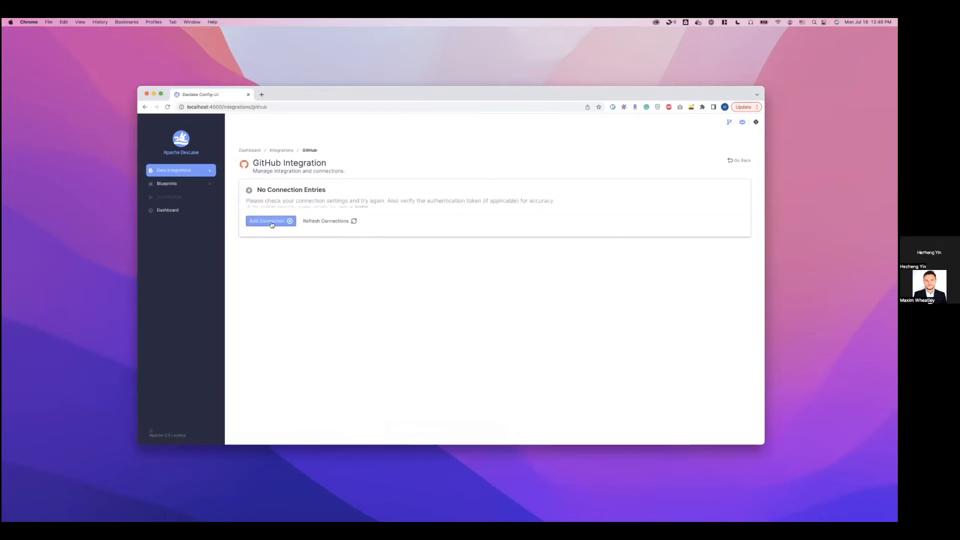
{"action": "left_click", "coordinate": [270, 221]}
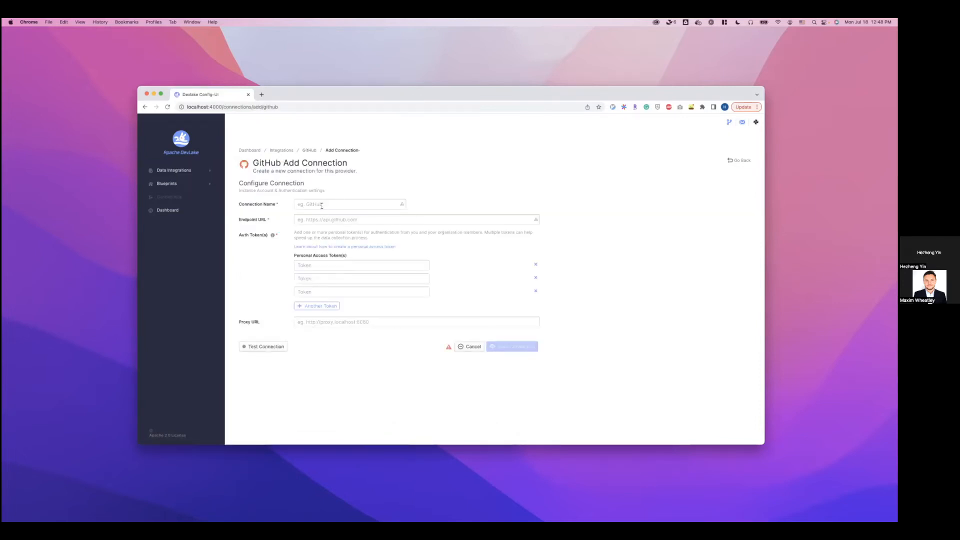
{"action": "type", "text": "GitHub.com"}
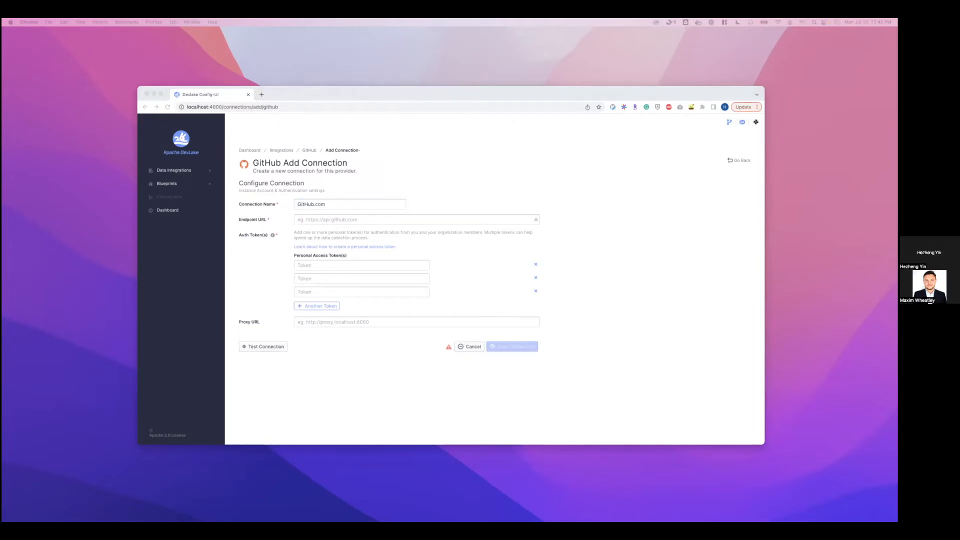
{"action": "left_click", "coordinate": [349, 204]}
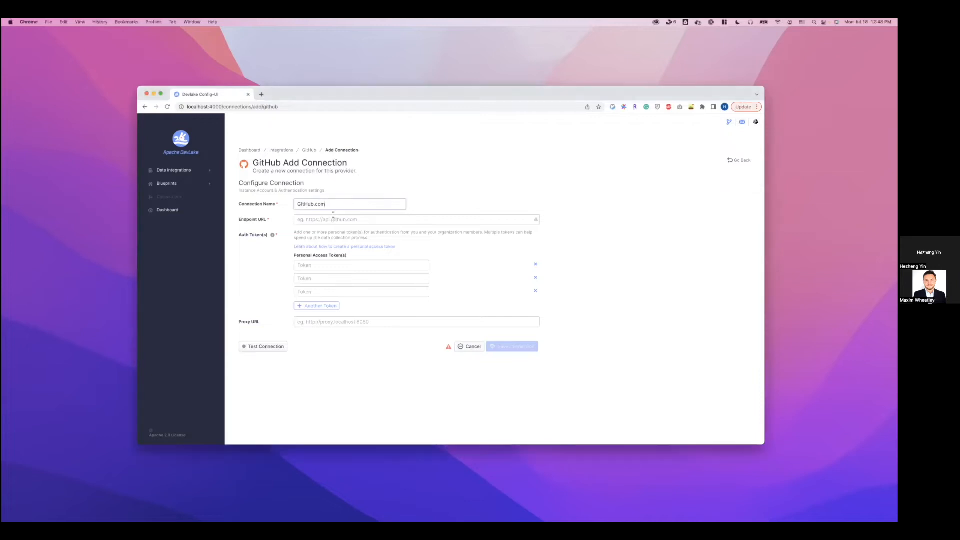
{"action": "type", "text": "https://api.github.com/"}
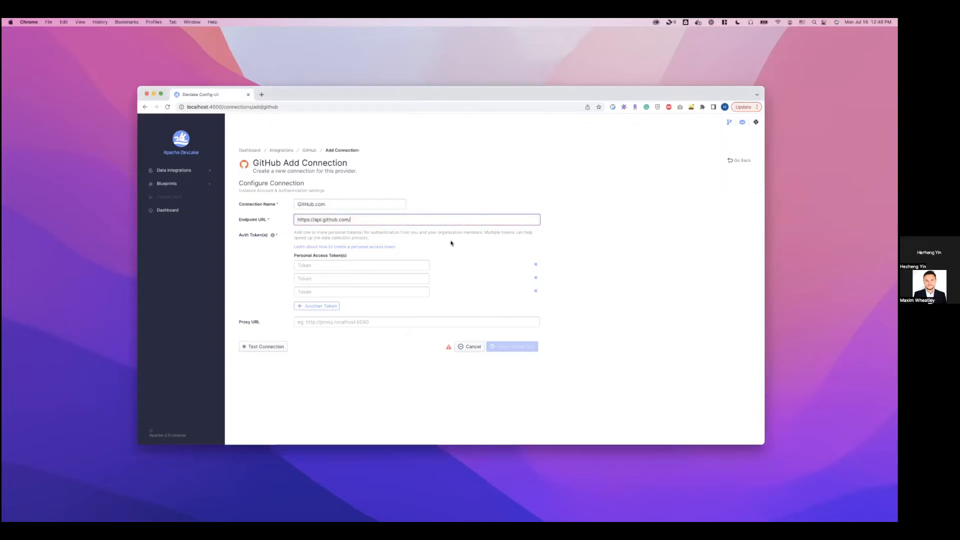
{"action": "mouse_move", "coordinate": [434, 260]}
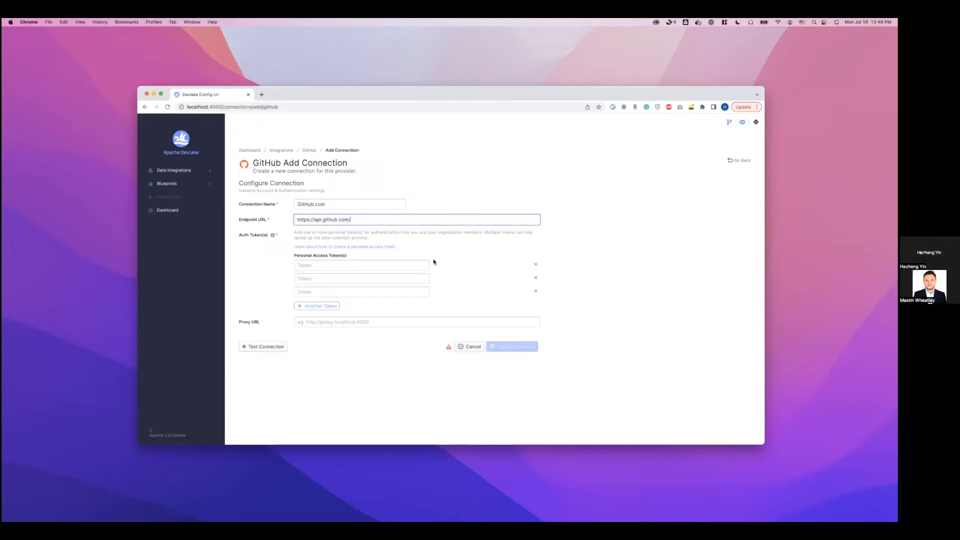
{"action": "mouse_move", "coordinate": [461, 268]}
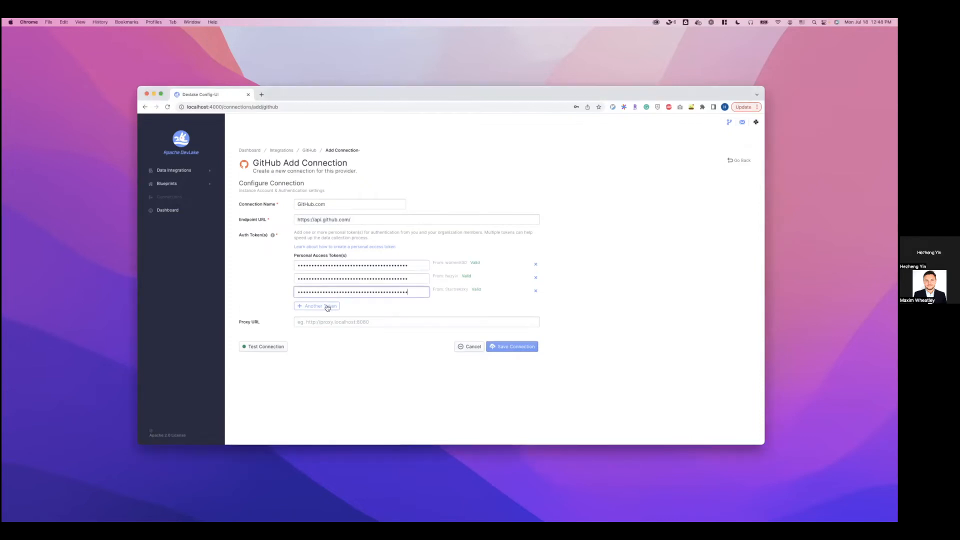
Step: Add fourth and fifth token entries, then test and save the GitHub.com connection
{"action": "left_click", "coordinate": [316, 306]}
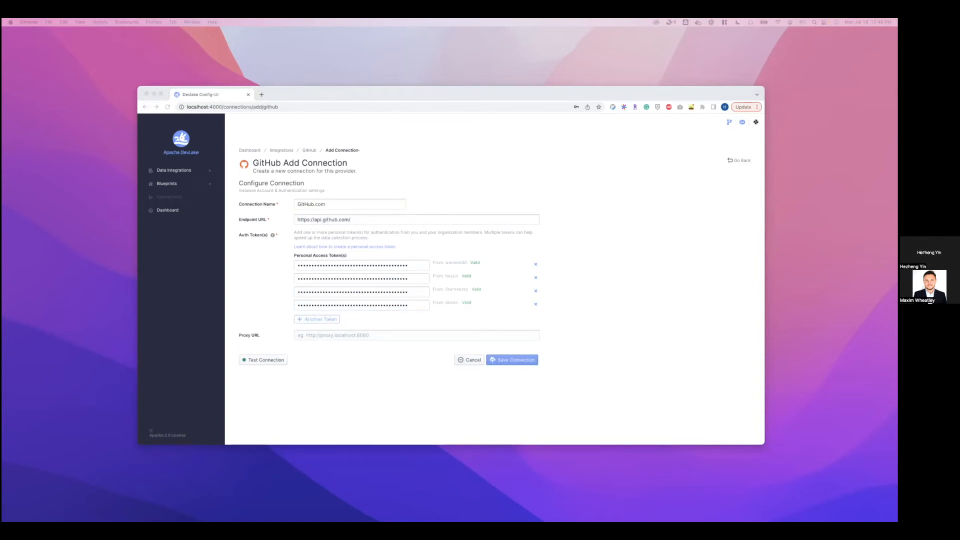
{"action": "left_click", "coordinate": [317, 319]}
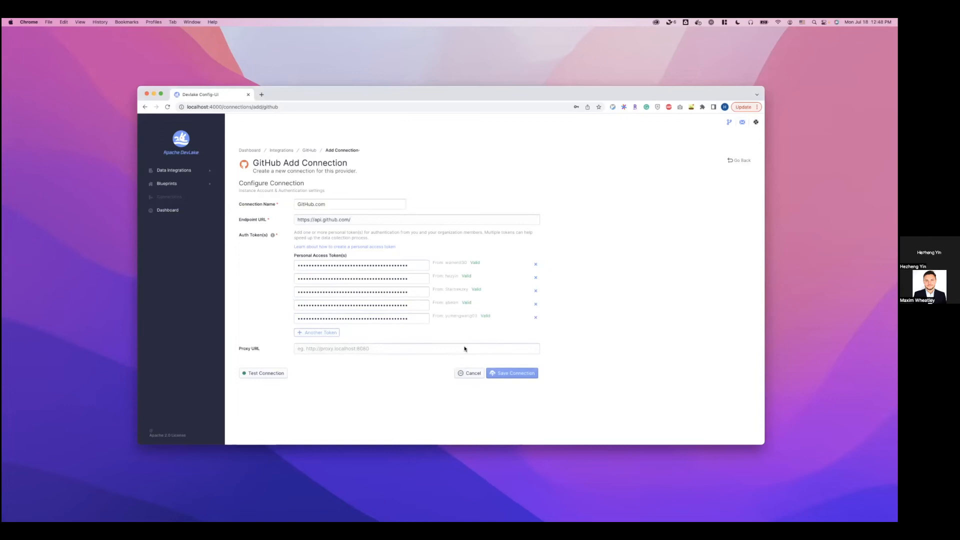
{"action": "left_click", "coordinate": [263, 373]}
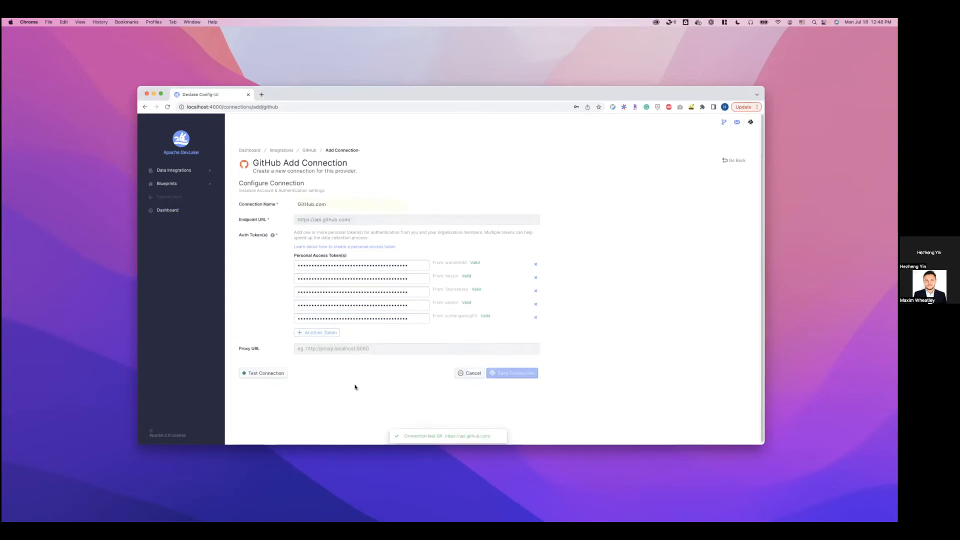
{"action": "left_click", "coordinate": [512, 373]}
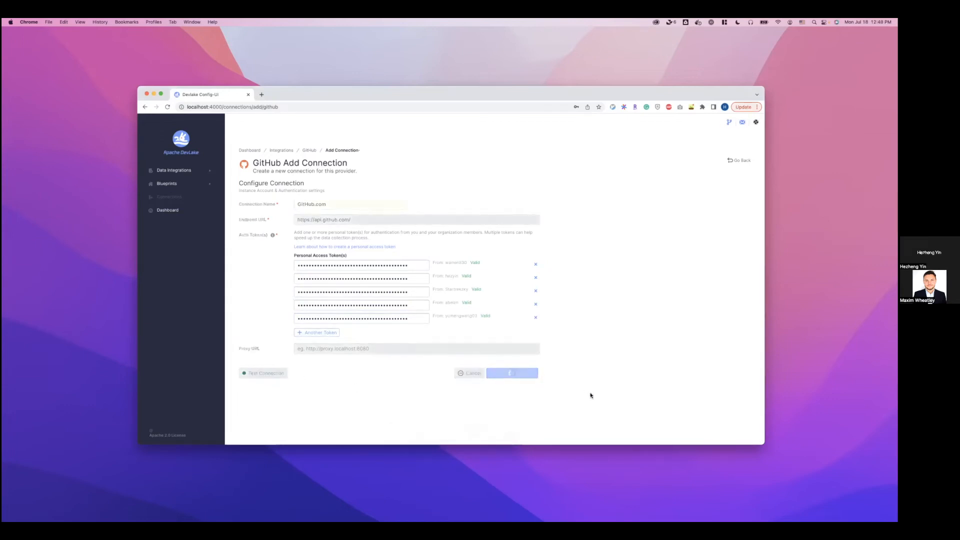
{"action": "left_click", "coordinate": [512, 372]}
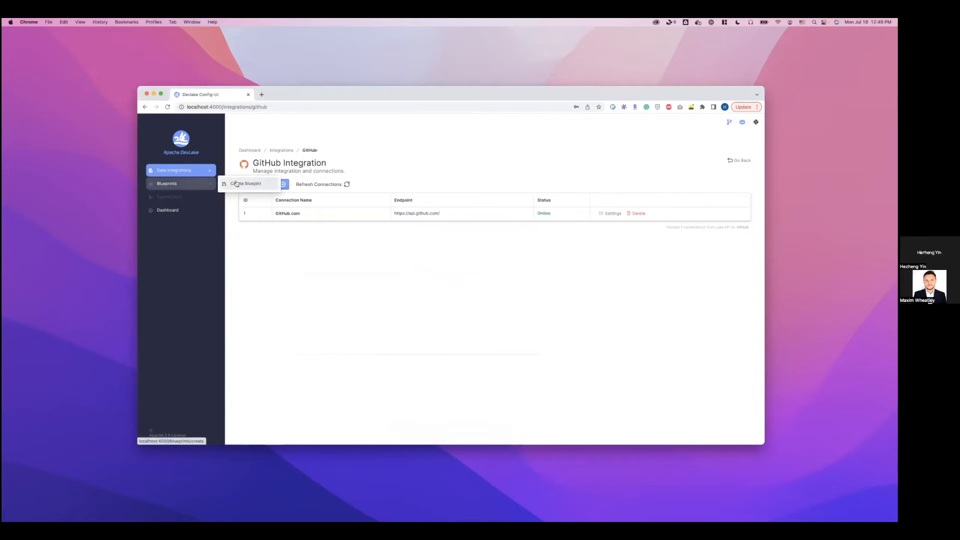
Step: Create a blueprint using DevLake Jira and GitHub.com, and select one Jira board
{"action": "left_click", "coordinate": [245, 183]}
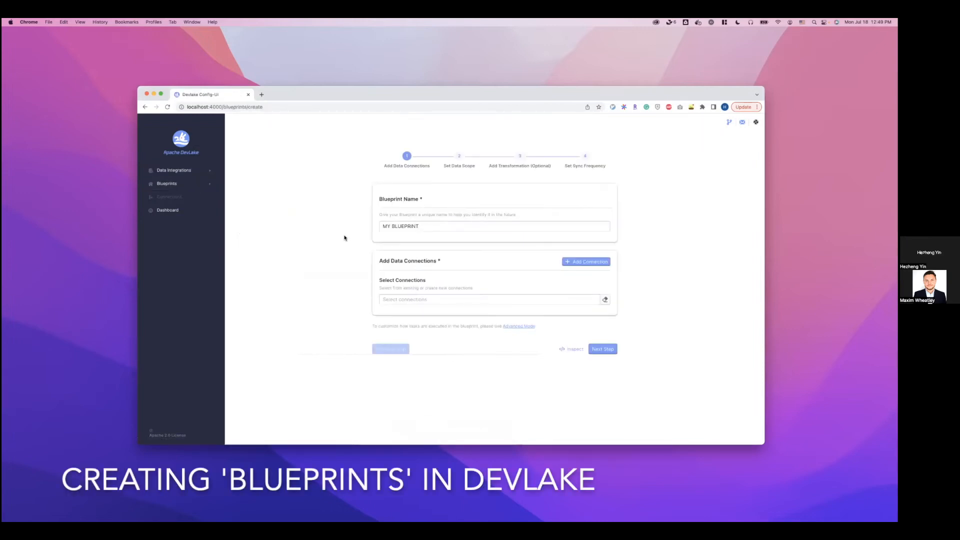
{"action": "mouse_move", "coordinate": [360, 247]}
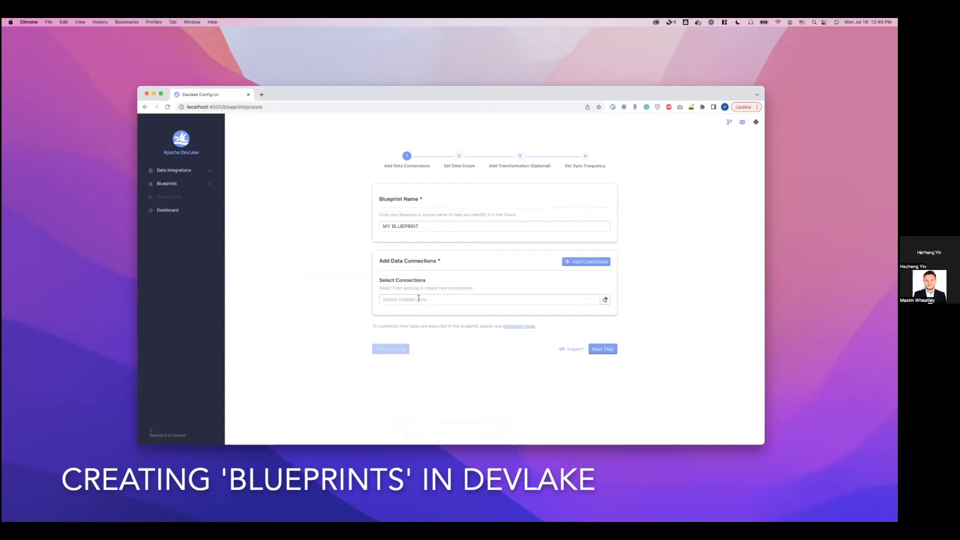
{"action": "left_click", "coordinate": [492, 299]}
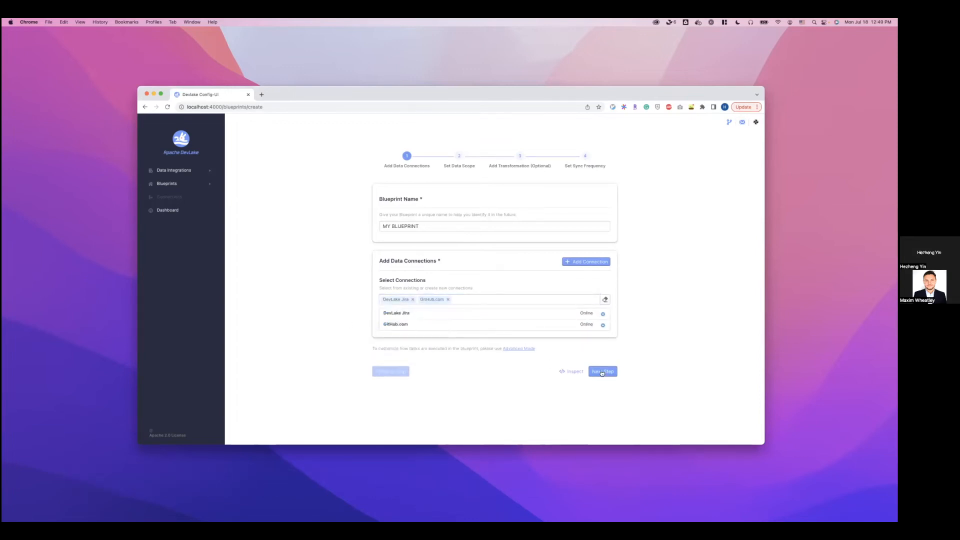
{"action": "left_click", "coordinate": [603, 371]}
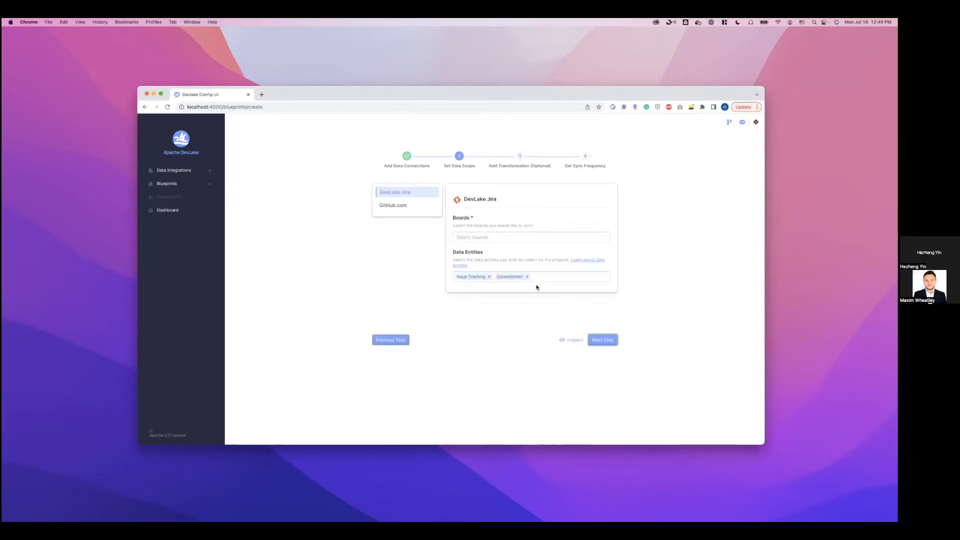
{"action": "left_click", "coordinate": [531, 237]}
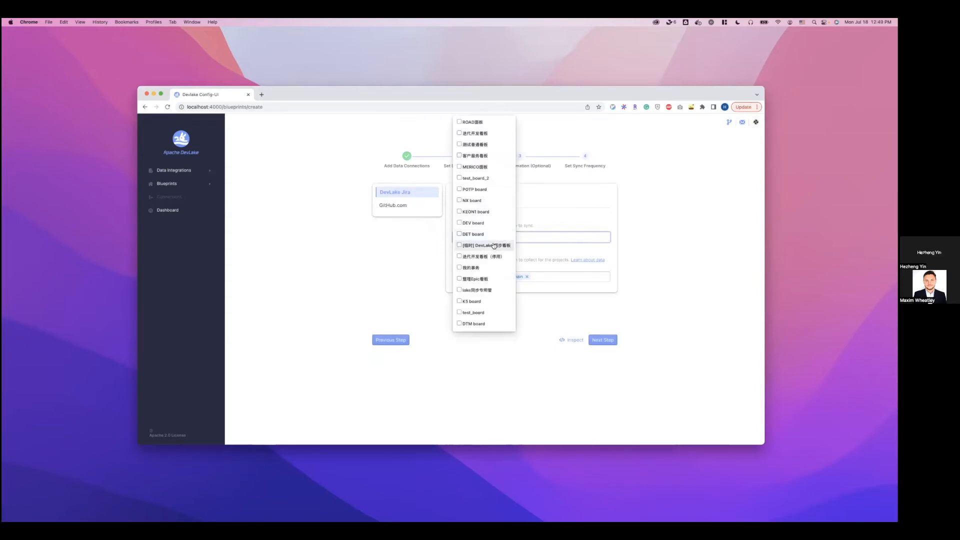
{"action": "left_click", "coordinate": [459, 245]}
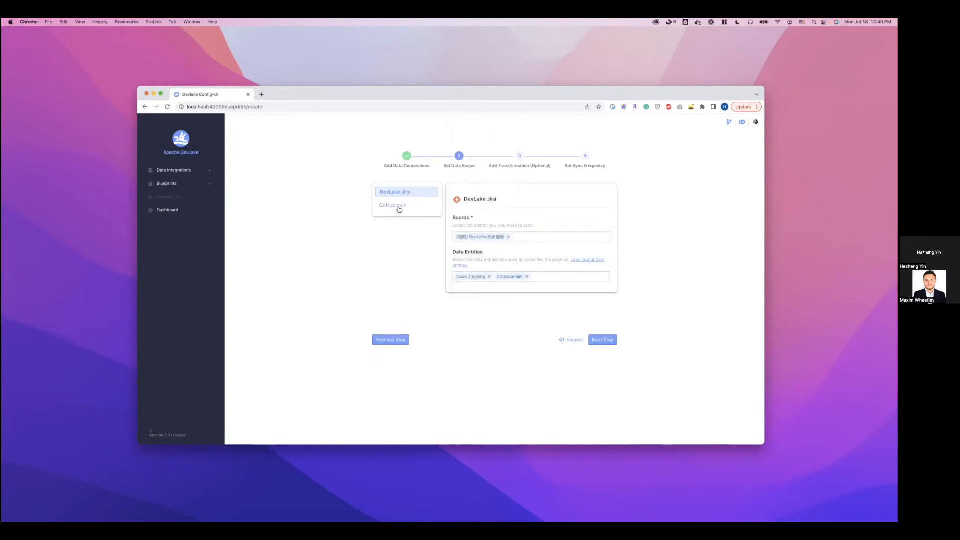
Step: Enter apache/incubator-devlake-website as the GitHub.com project and advance to transformations
{"action": "left_click", "coordinate": [393, 205]}
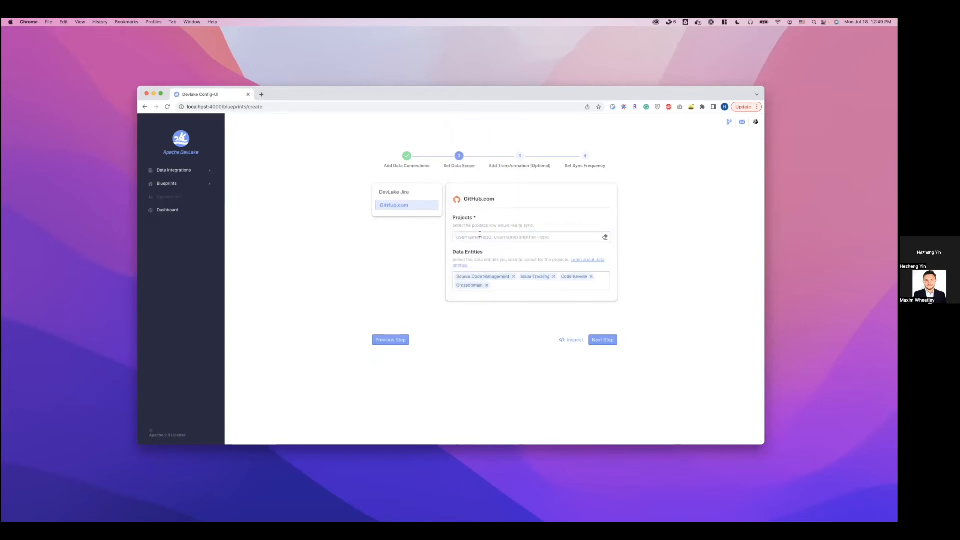
{"action": "left_click", "coordinate": [530, 237]}
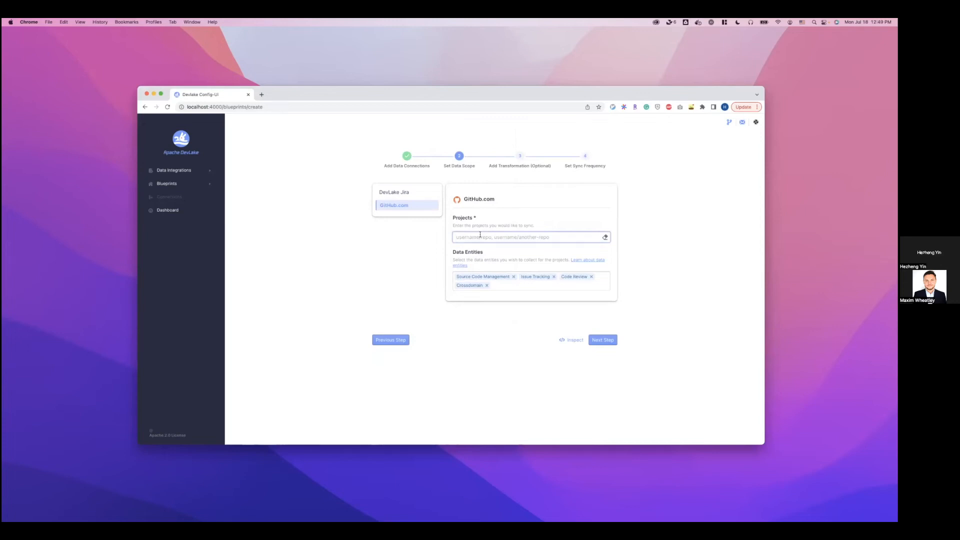
{"action": "type", "text": "apache/incubator-devlake"}
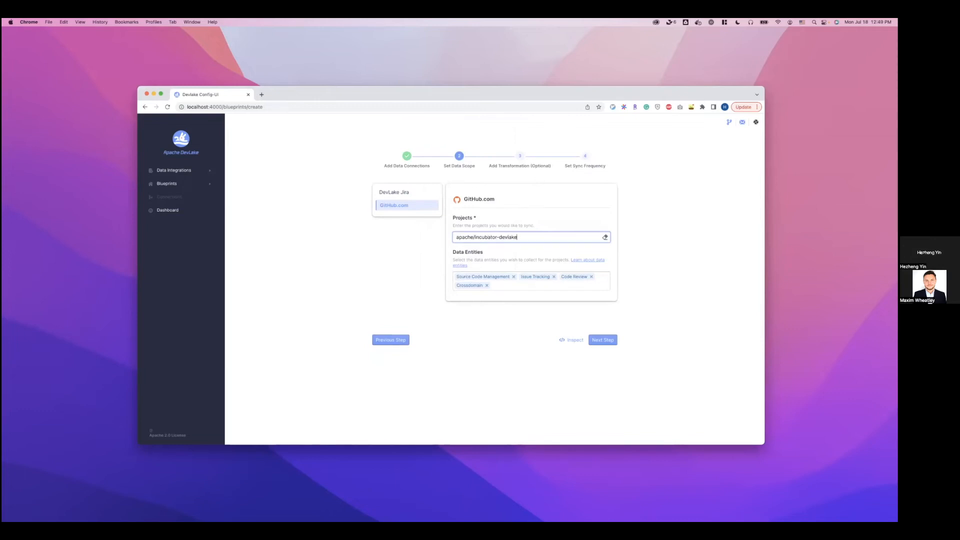
{"action": "type", "text": "-website"}
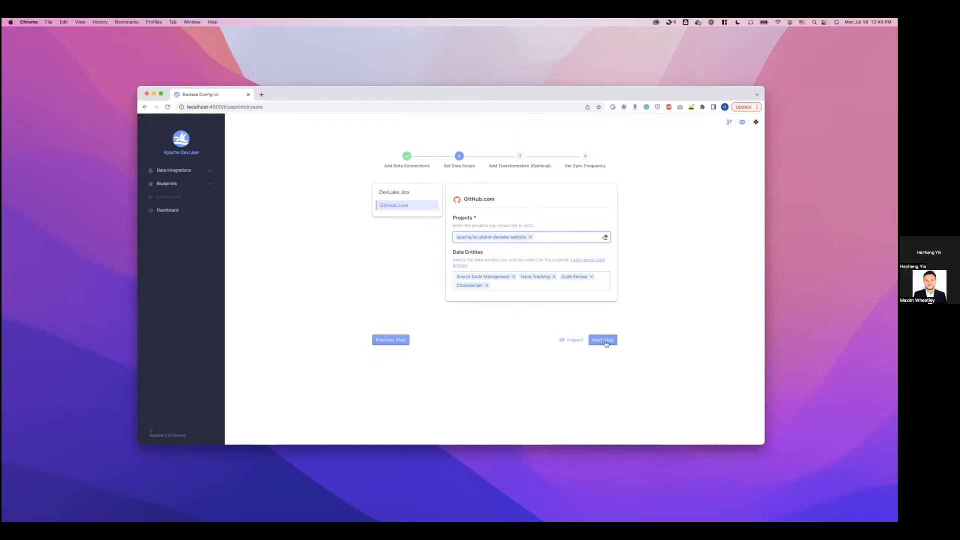
{"action": "left_click", "coordinate": [602, 340]}
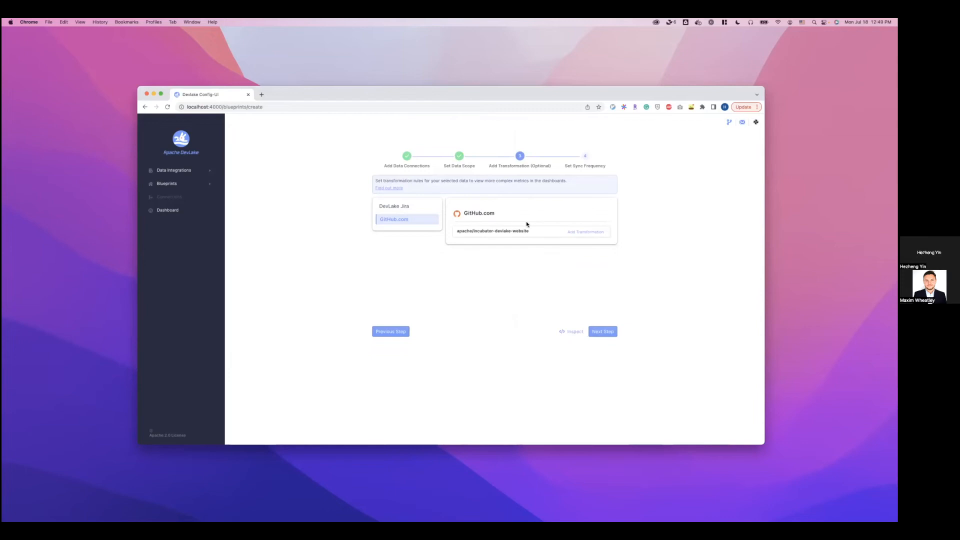
Step: Set the GitHub project's Type/Bug transformation rule to 'bug' and save it
{"action": "left_click", "coordinate": [585, 232]}
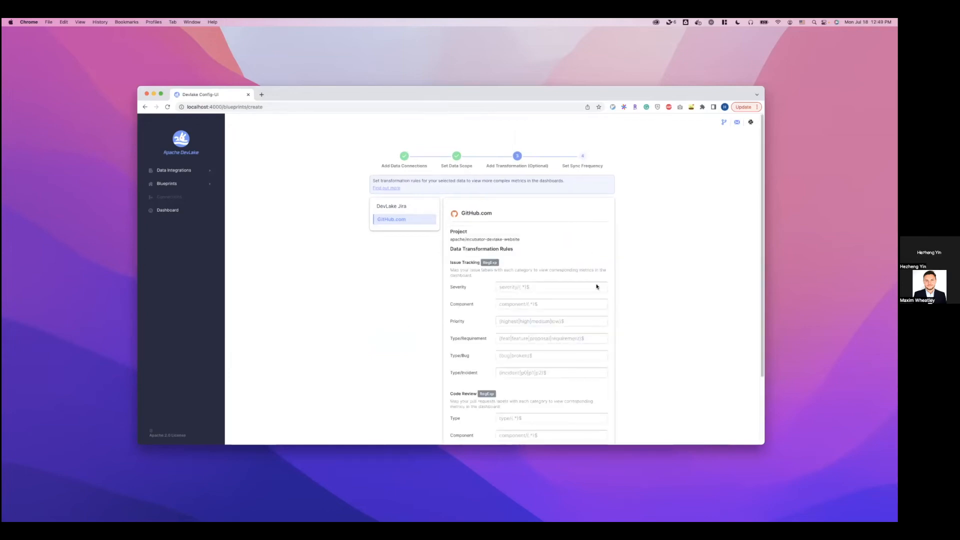
{"action": "scroll", "scroll_direction": "down", "scroll_amount": 3}
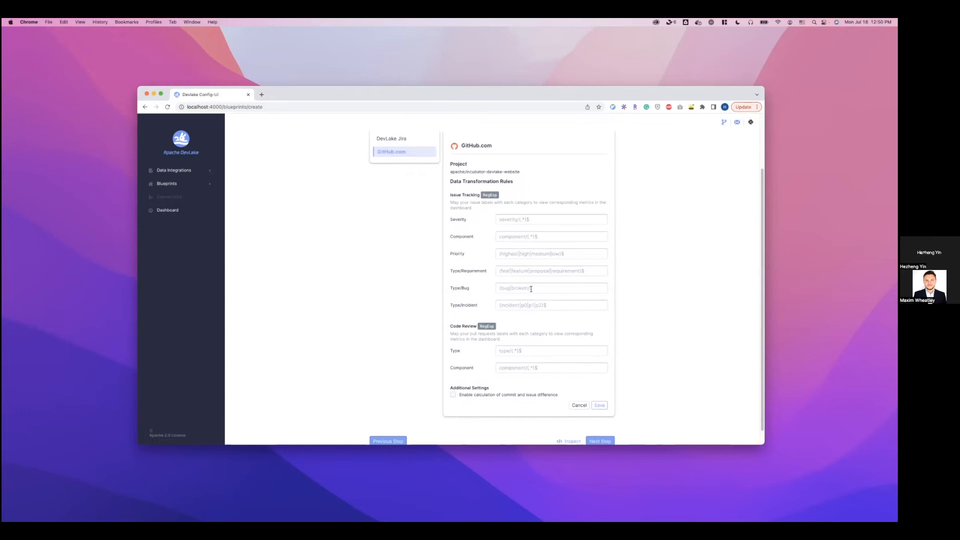
{"action": "type", "text": "bug"}
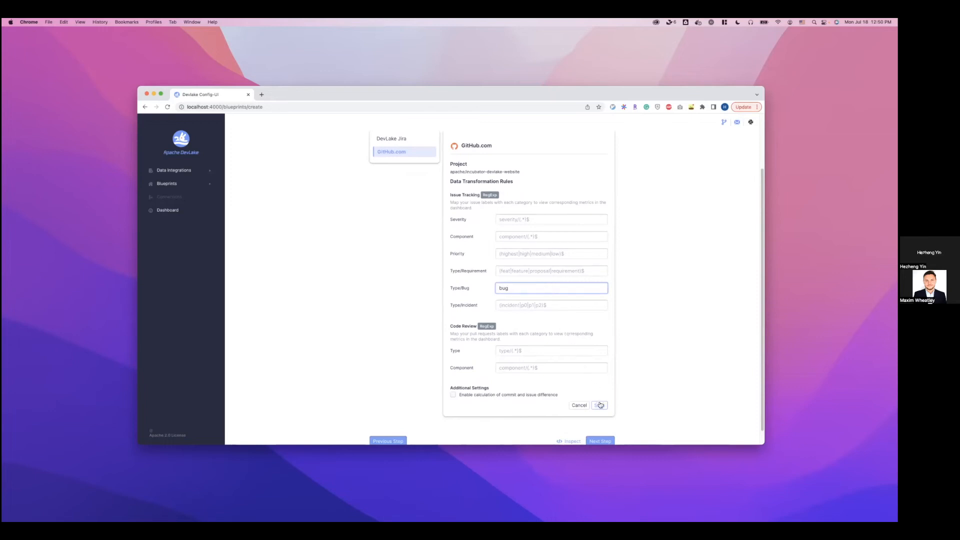
{"action": "left_click", "coordinate": [600, 405]}
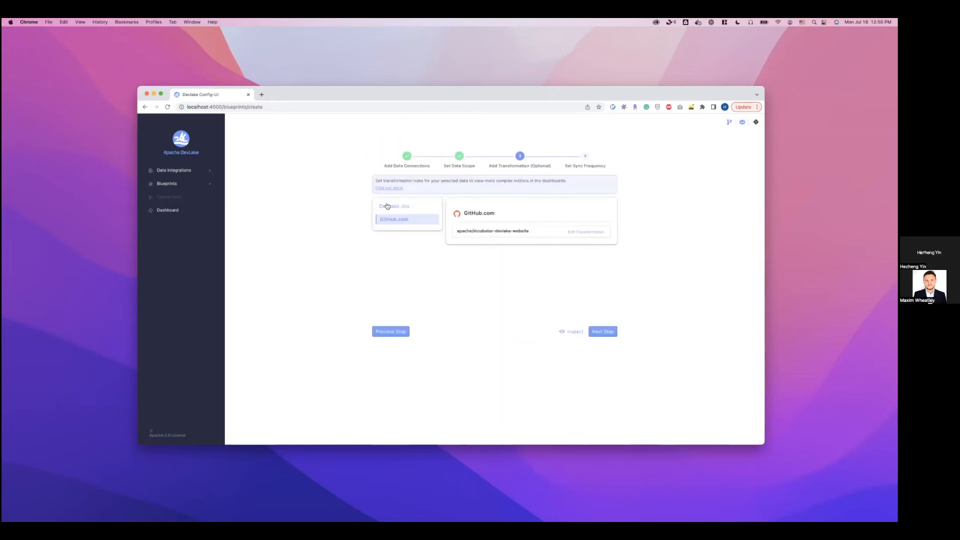
Step: Set DevLake Jira rules: Bug issue type, Epic Key mapped to Epic Name, Story Point Field
{"action": "left_click", "coordinate": [392, 206]}
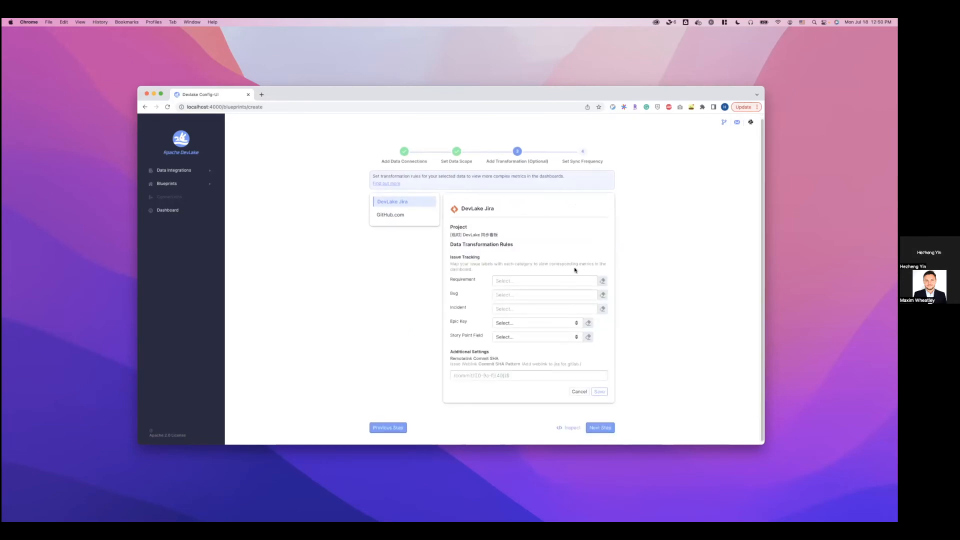
{"action": "left_click", "coordinate": [545, 280]}
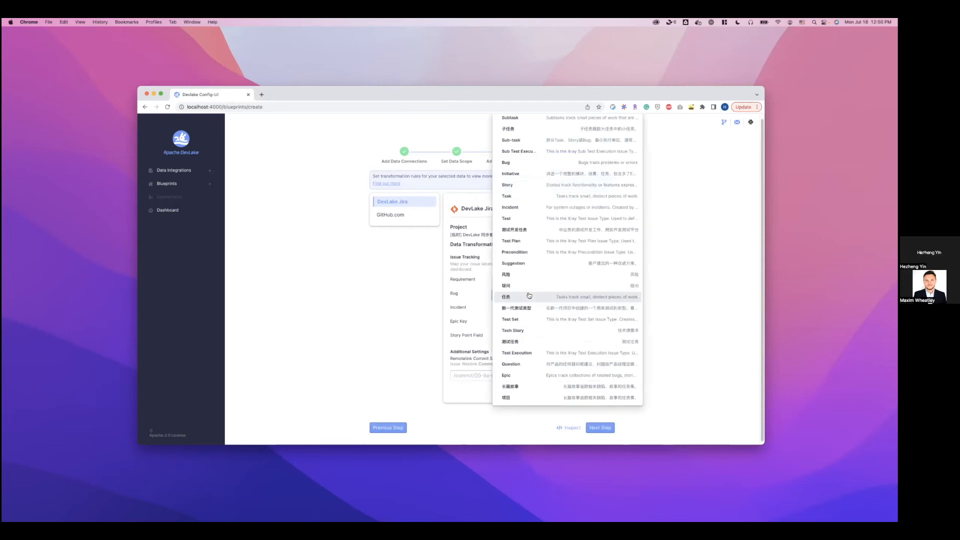
{"action": "left_click", "coordinate": [505, 162]}
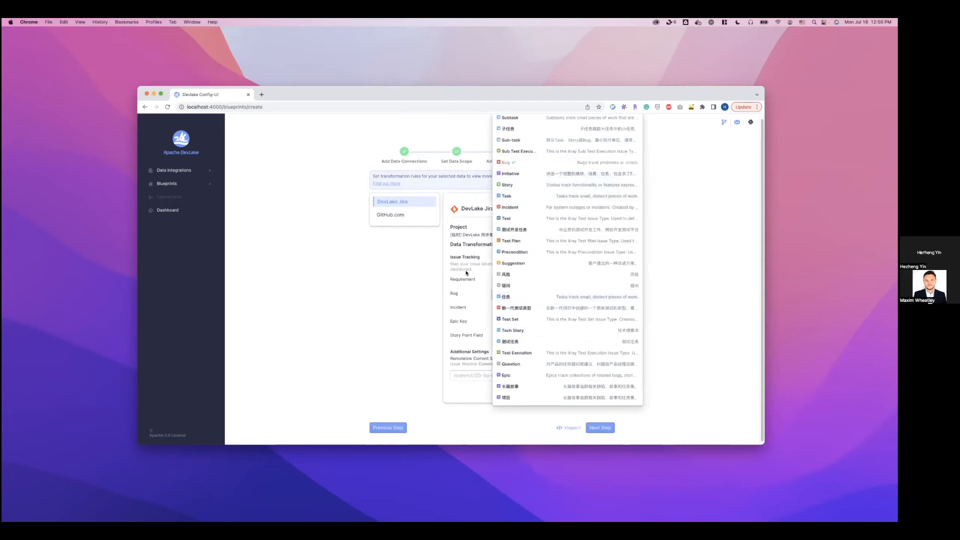
{"action": "left_click", "coordinate": [502, 161]}
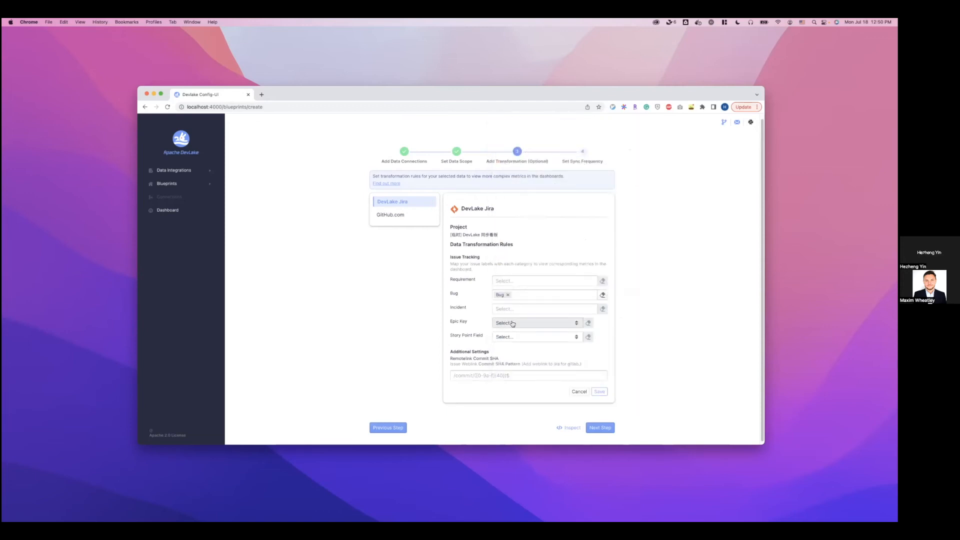
{"action": "left_click", "coordinate": [537, 322]}
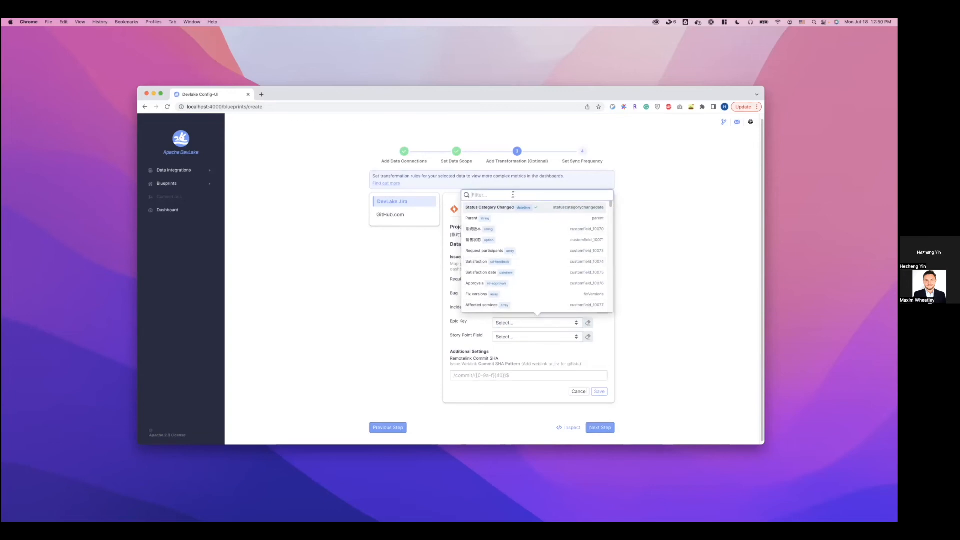
{"action": "type", "text": "epic"}
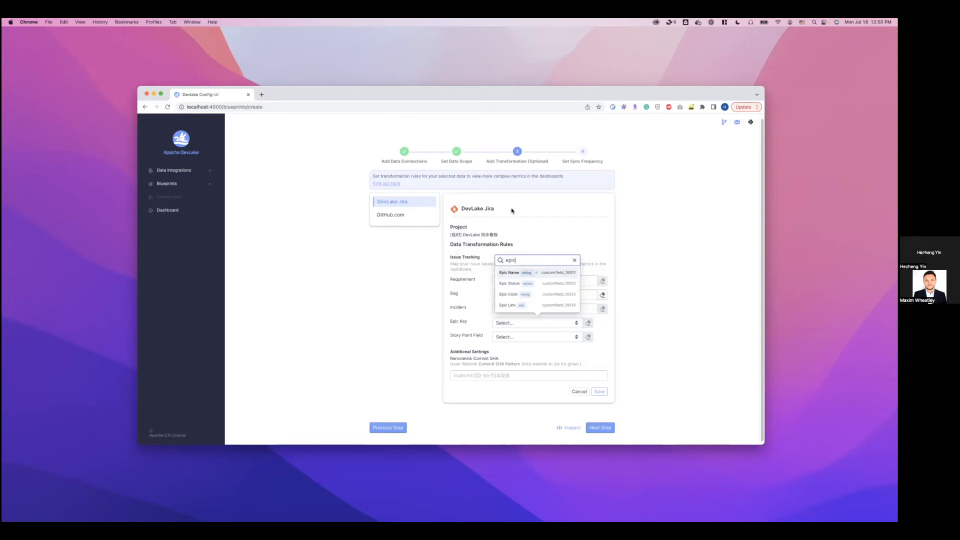
{"action": "left_click", "coordinate": [508, 272]}
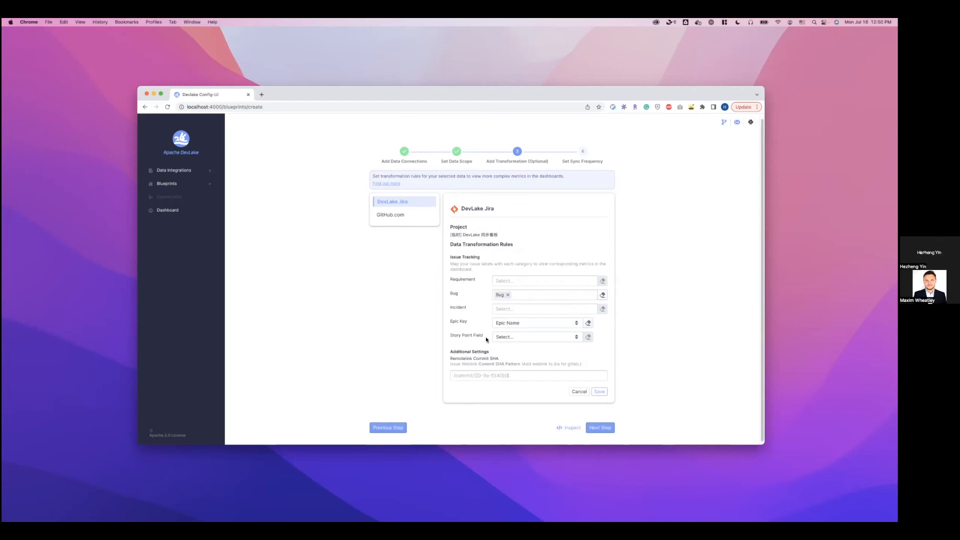
{"action": "left_click", "coordinate": [537, 336]}
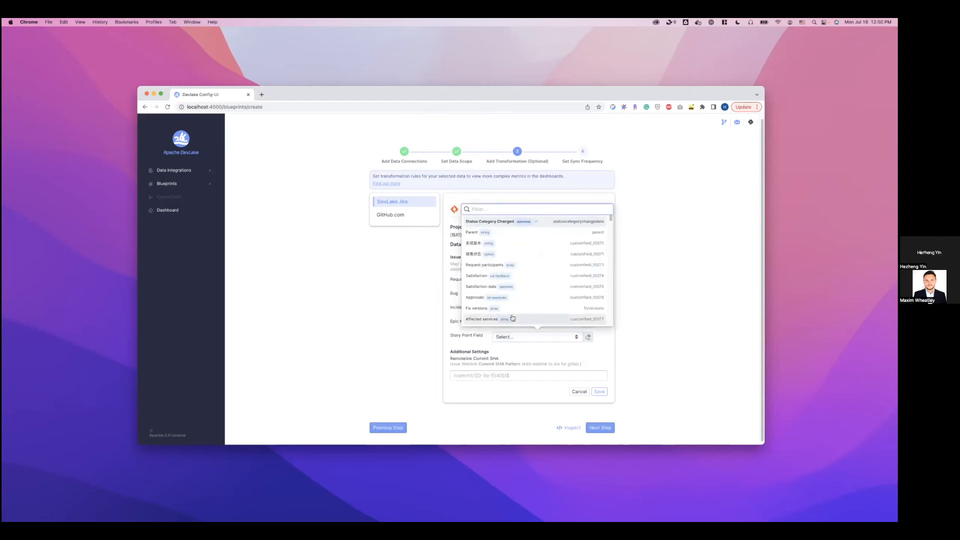
{"action": "type", "text": "s"}
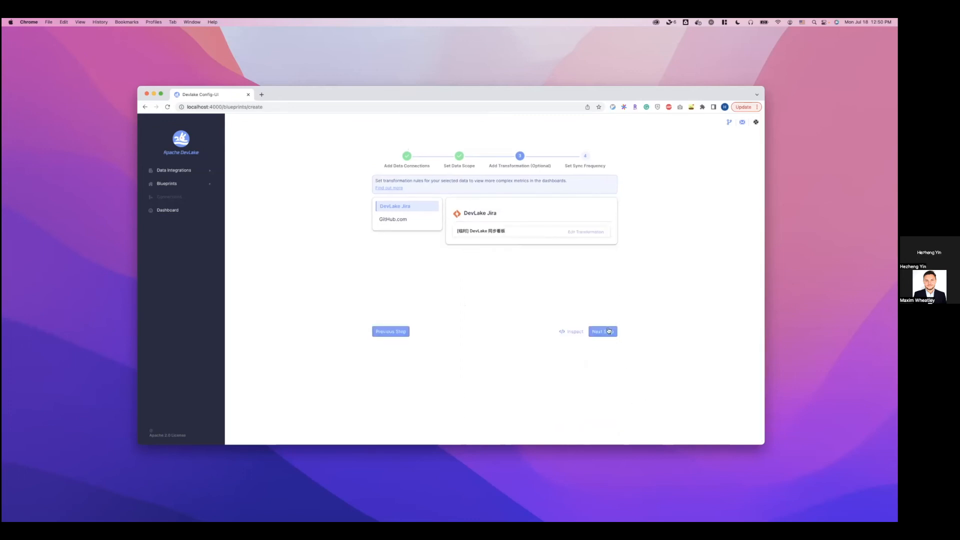
Step: Set the blueprint's sync frequency to Weekly, then save and run it immediately
{"action": "left_click", "coordinate": [603, 331]}
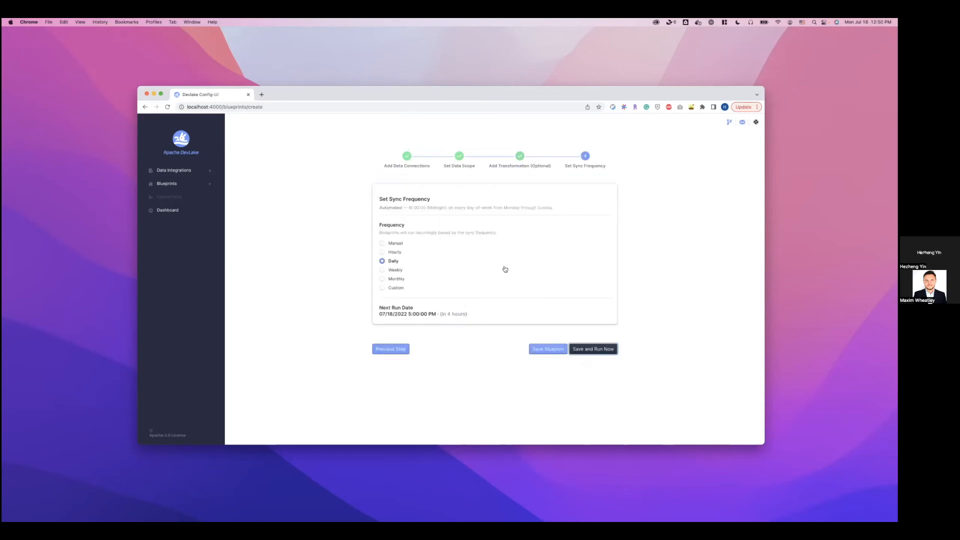
{"action": "mouse_move", "coordinate": [504, 281]}
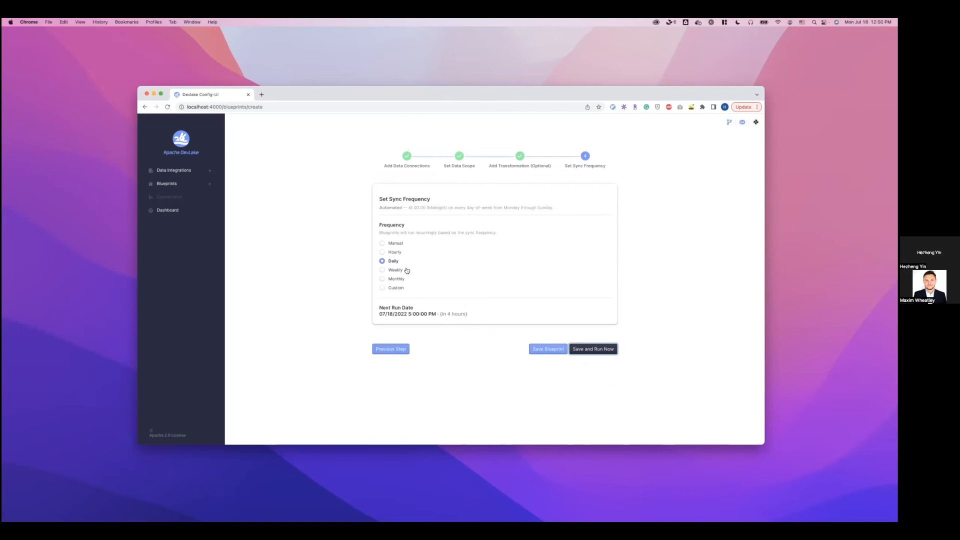
{"action": "left_click", "coordinate": [382, 270]}
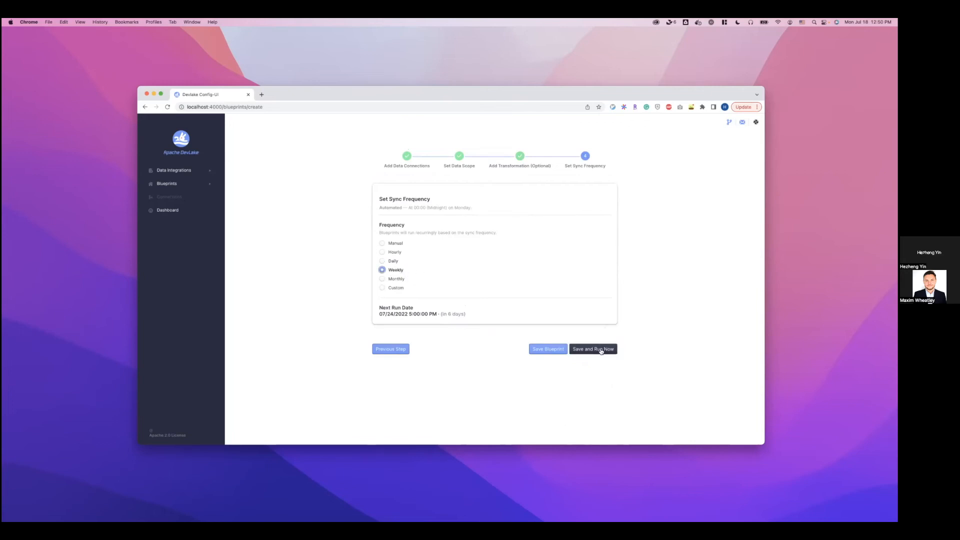
{"action": "left_click", "coordinate": [593, 349]}
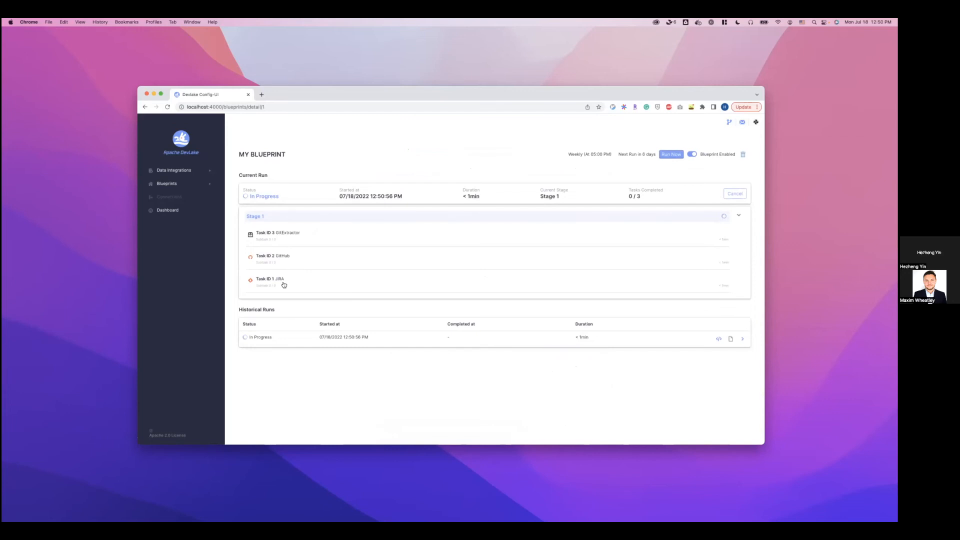
{"action": "mouse_move", "coordinate": [285, 262]}
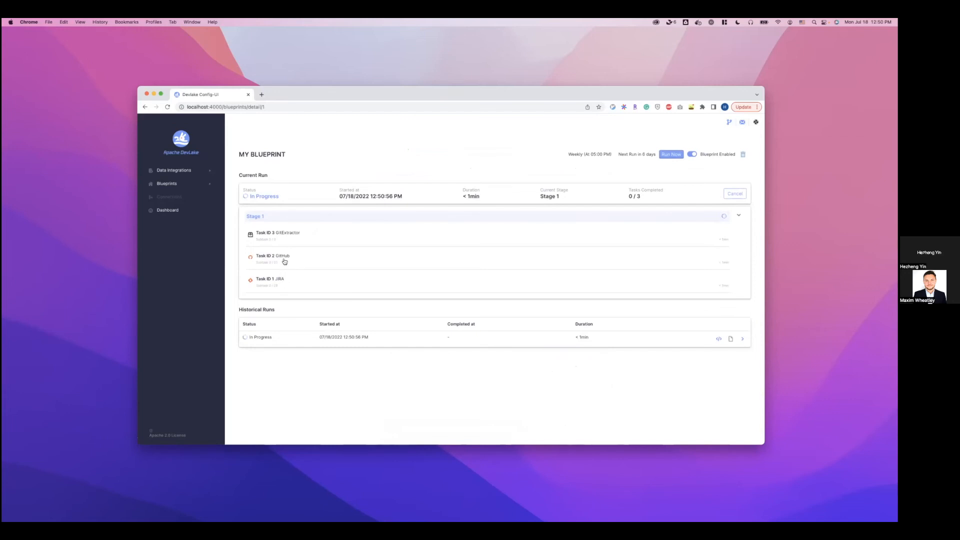
{"action": "mouse_move", "coordinate": [284, 278]}
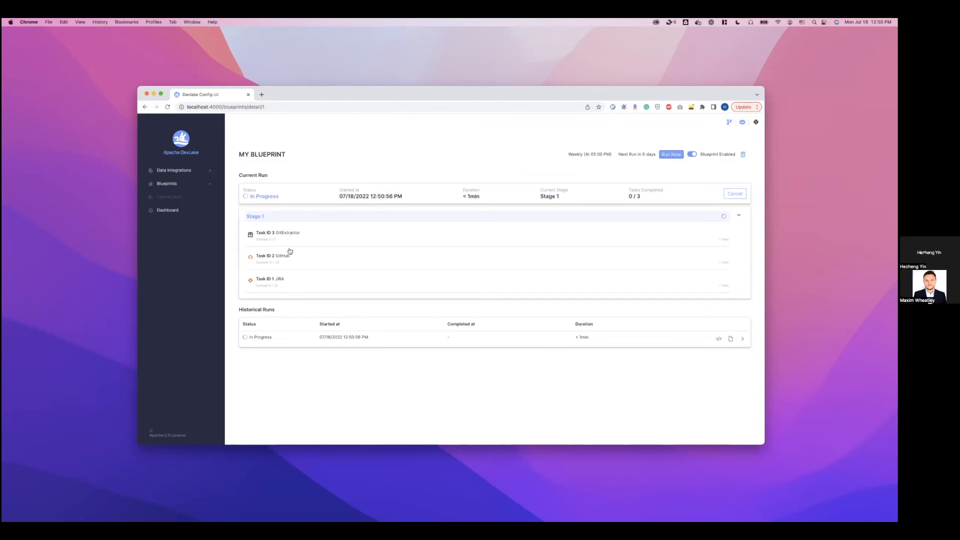
{"action": "mouse_move", "coordinate": [287, 281]}
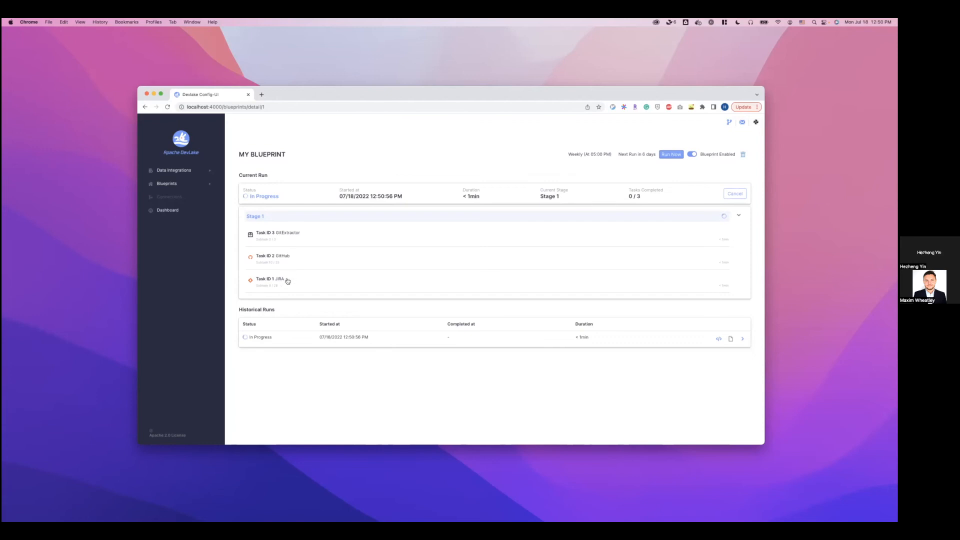
{"action": "mouse_move", "coordinate": [299, 261]}
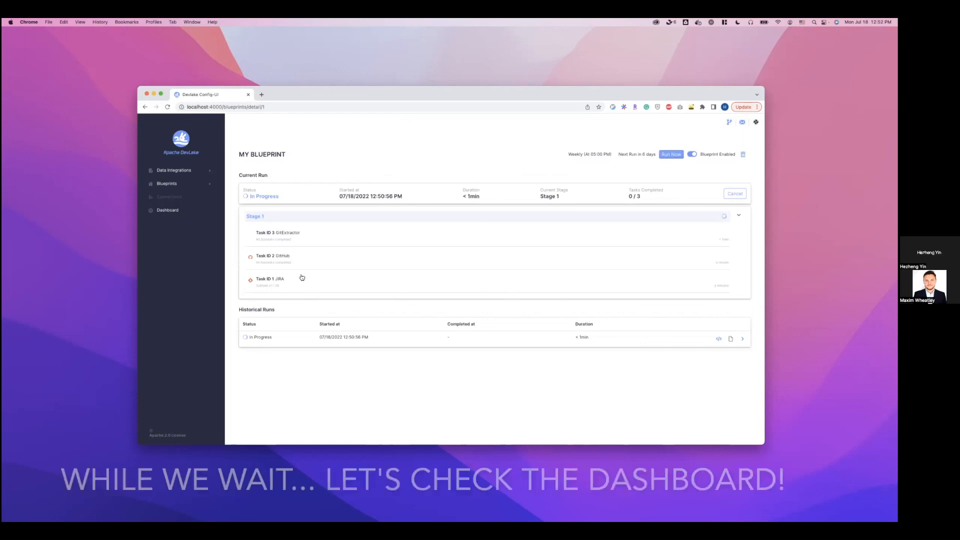
{"action": "mouse_move", "coordinate": [198, 254]}
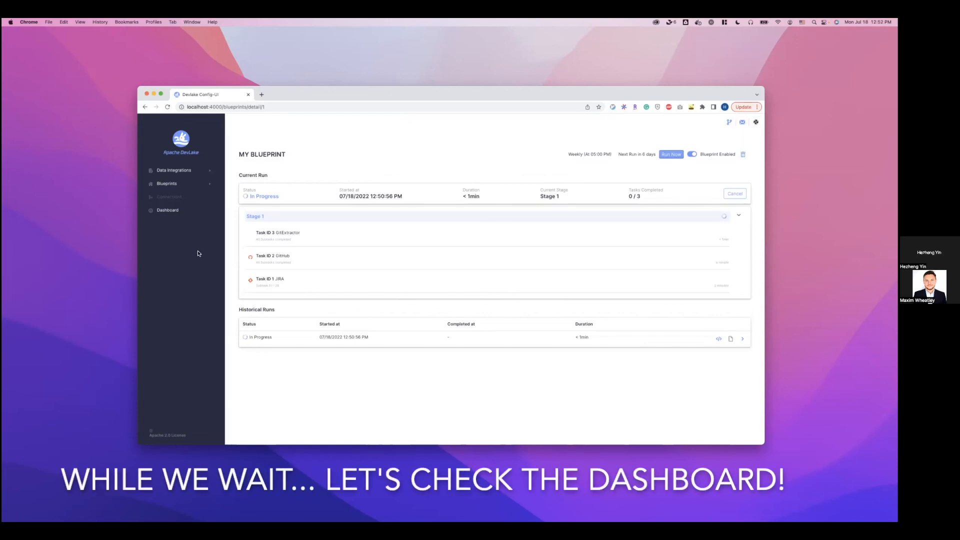
{"action": "mouse_move", "coordinate": [167, 210]}
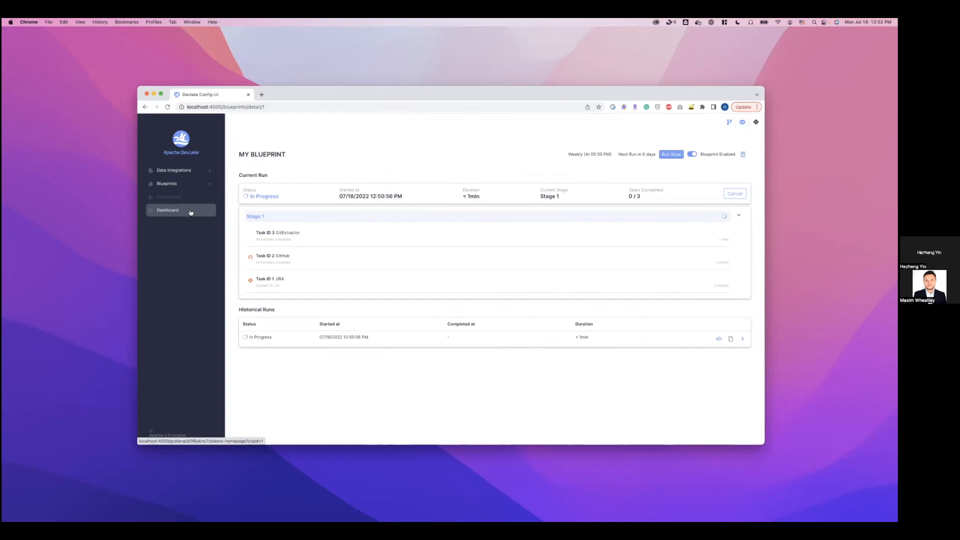
Step: Log in to Grafana as 'admin' and set a new password to reach Demo-Homepage
{"action": "left_click", "coordinate": [167, 210]}
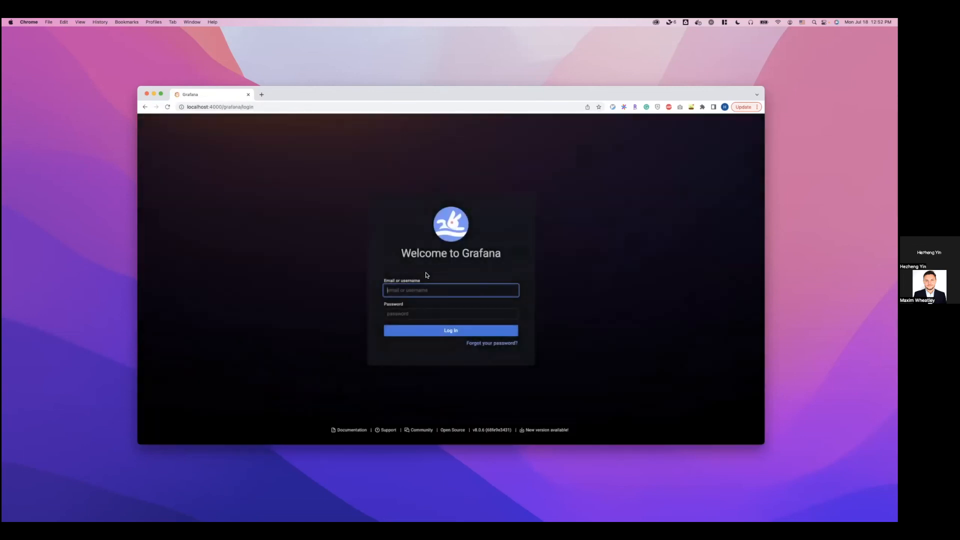
{"action": "type", "text": "admin"}
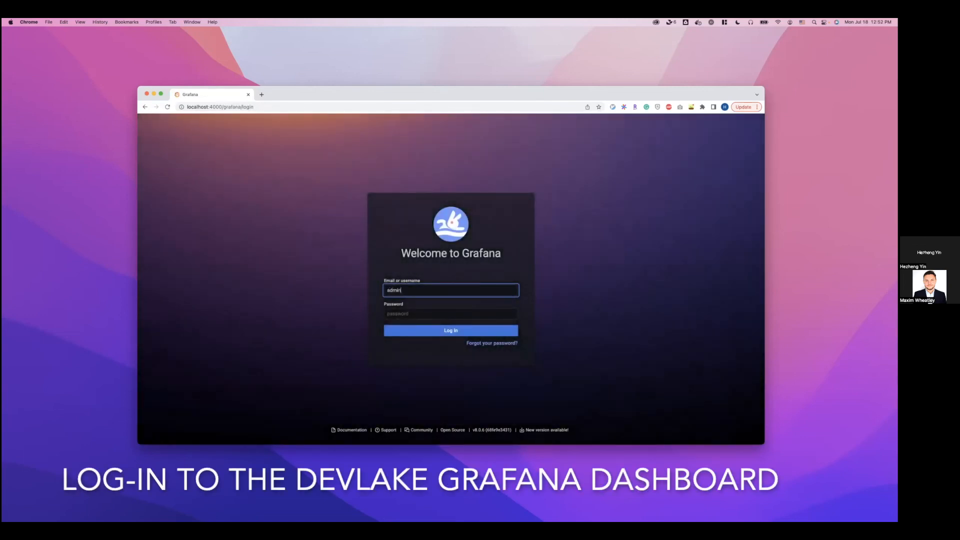
{"action": "left_click", "coordinate": [450, 330]}
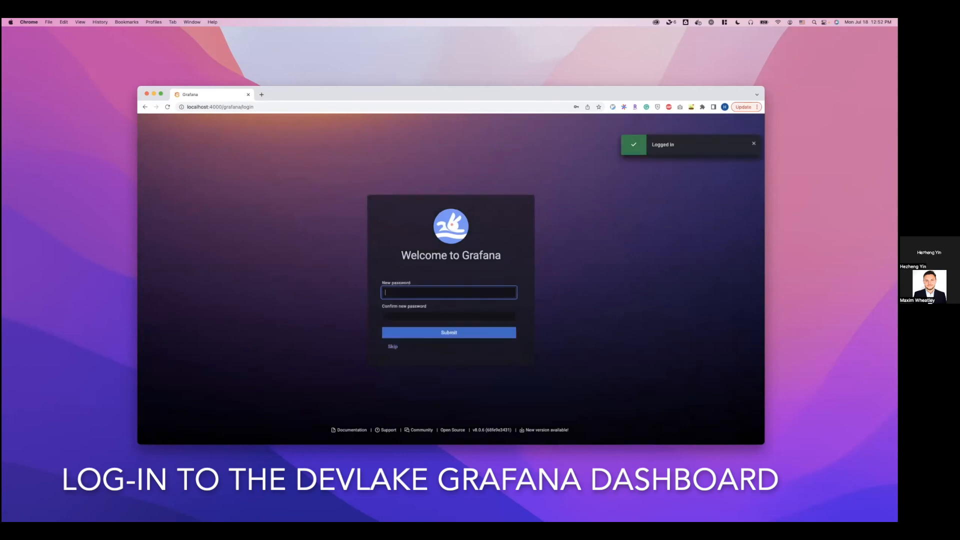
{"action": "type", "text": "•••••"}
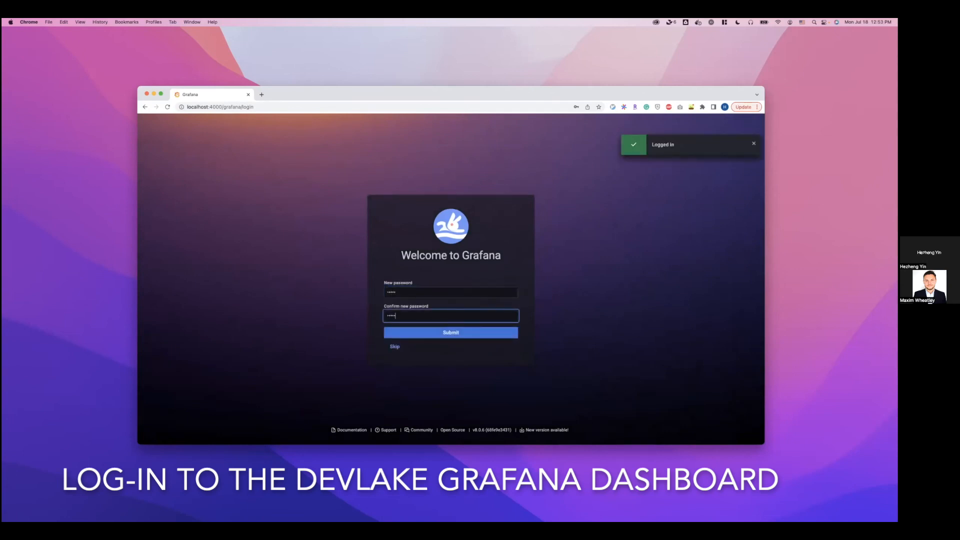
{"action": "left_click", "coordinate": [450, 333]}
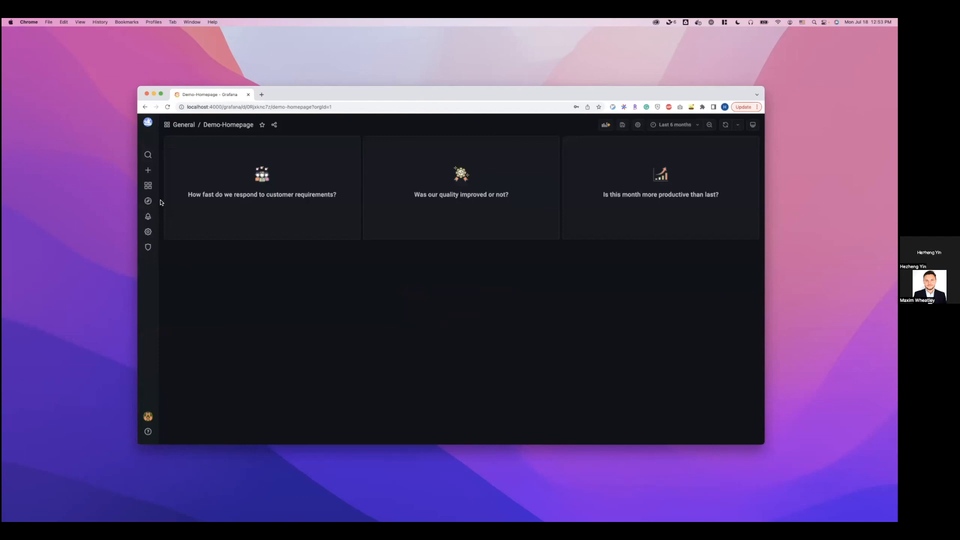
Step: Find Github_Basic_Metrics in the Grafana dashboards list and open it
{"action": "left_click", "coordinate": [147, 185]}
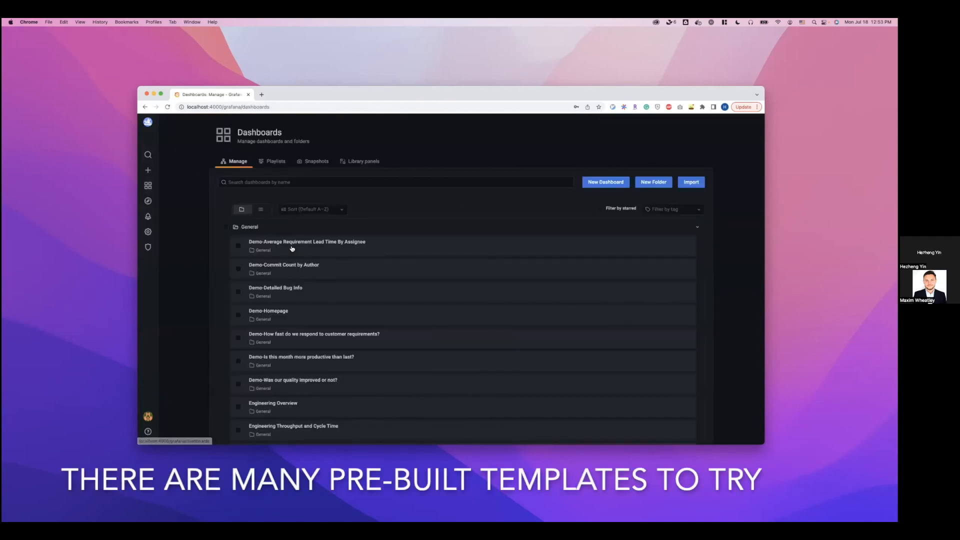
{"action": "scroll", "scroll_direction": "down", "scroll_amount": 3}
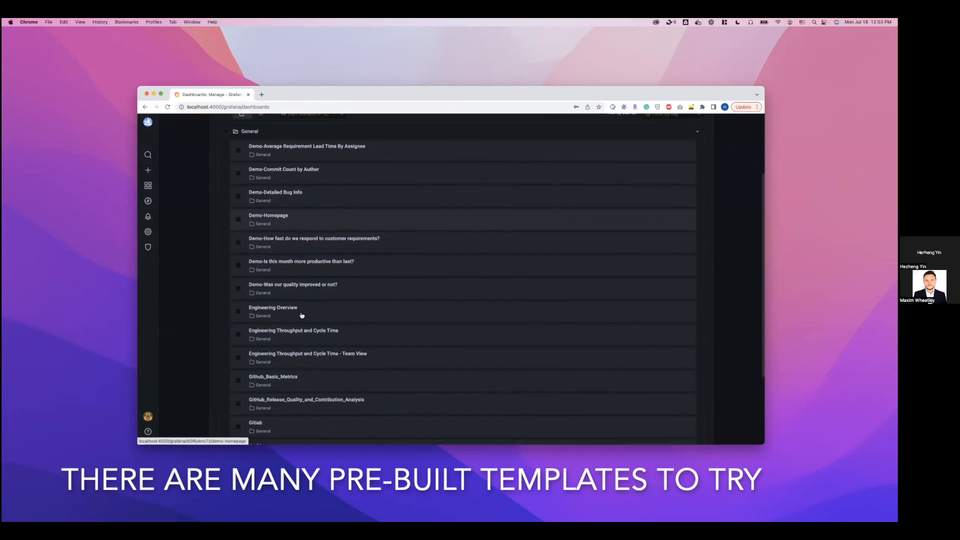
{"action": "left_click", "coordinate": [273, 377]}
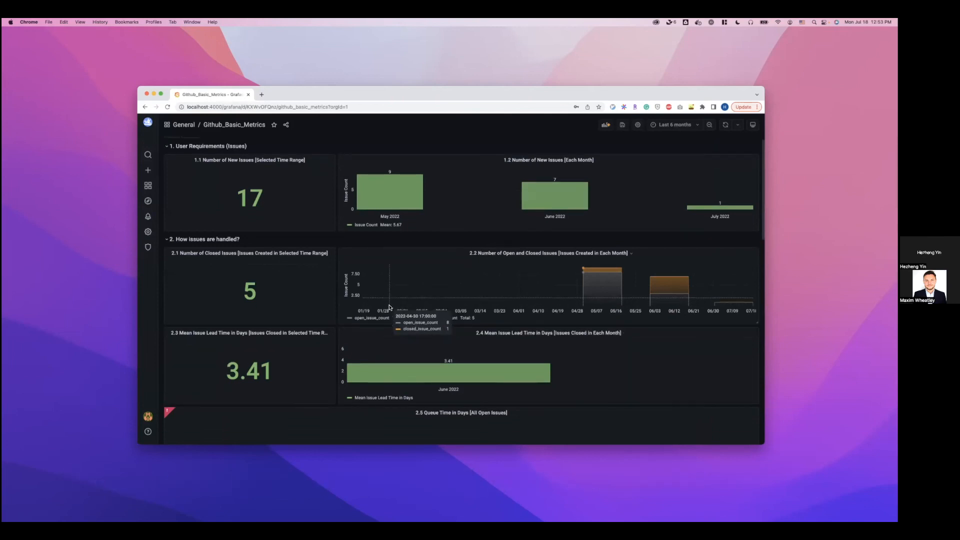
{"action": "scroll", "scroll_direction": "down", "scroll_amount": 3}
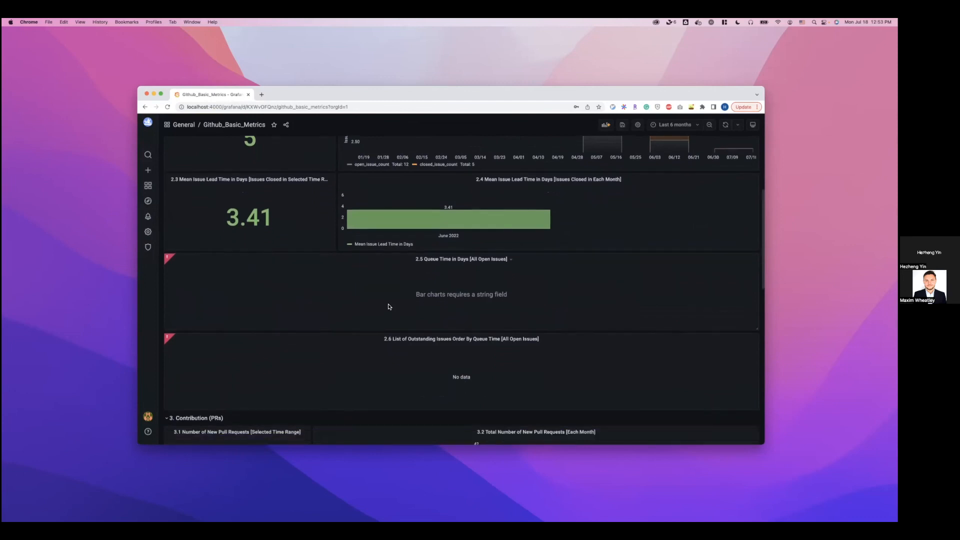
{"action": "scroll", "scroll_direction": "down", "scroll_amount": 3}
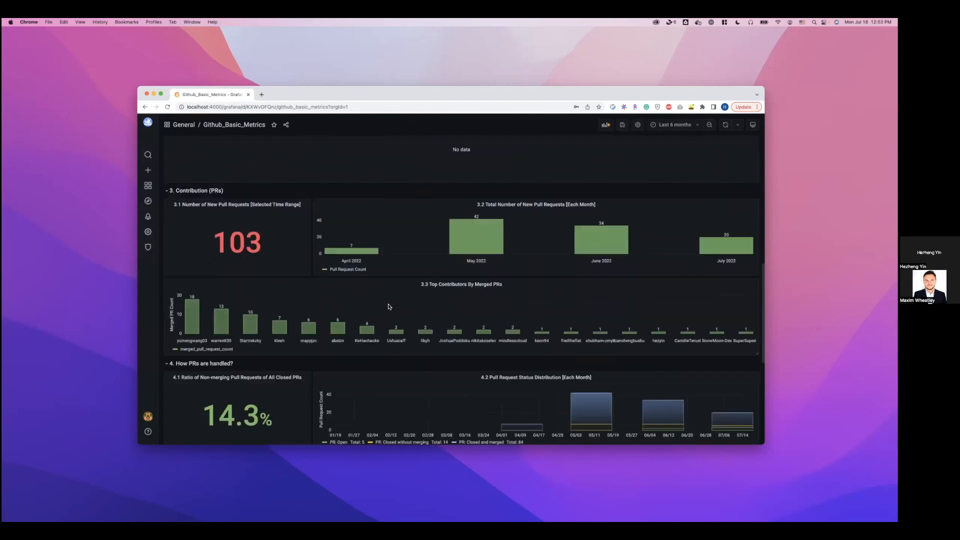